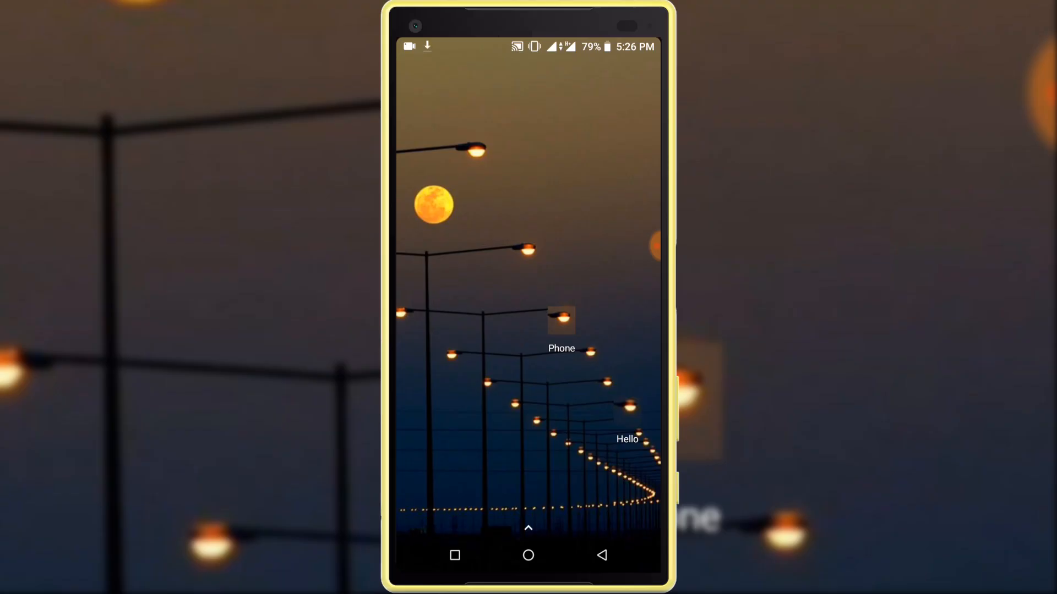
Step: Open the app drawer from the home screen and scroll down until Play Store shows
{"action": "left_click", "coordinate": [528, 299]}
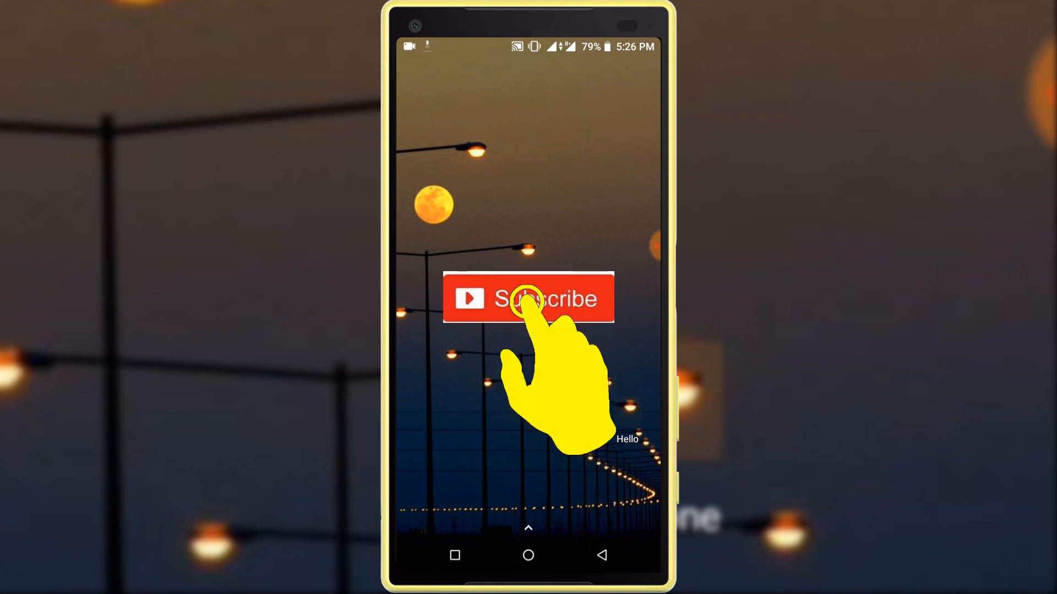
{"action": "left_click", "coordinate": [528, 298]}
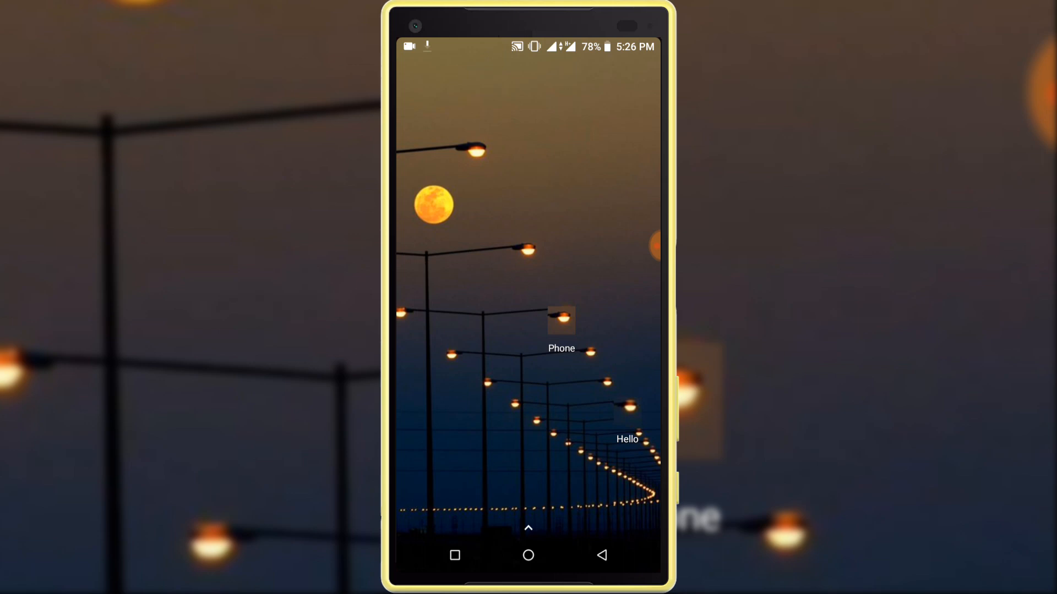
{"action": "left_click", "coordinate": [529, 528]}
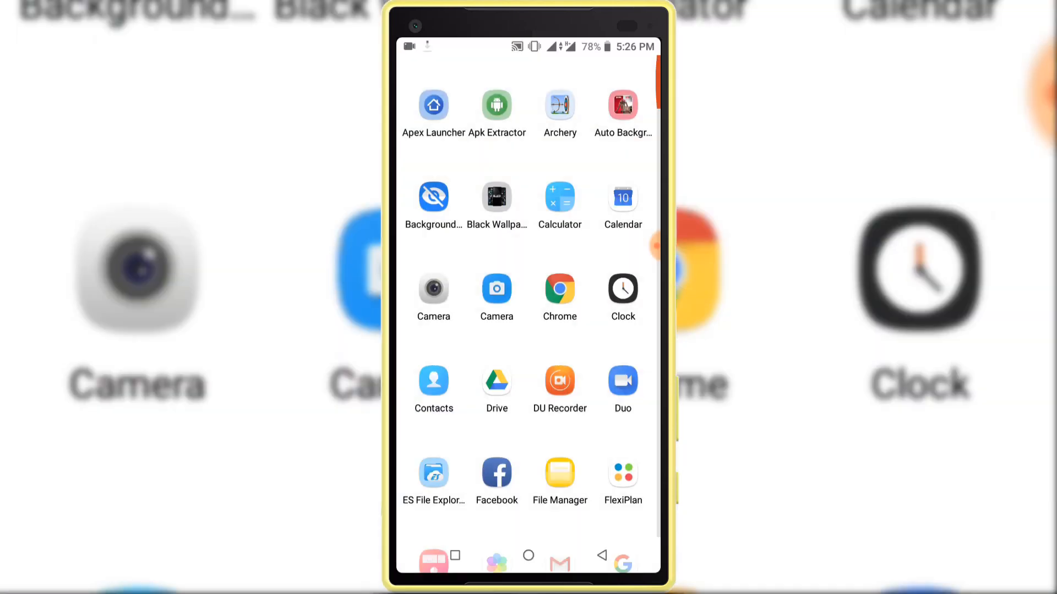
{"action": "scroll", "scroll_direction": "down", "scroll_amount": 3}
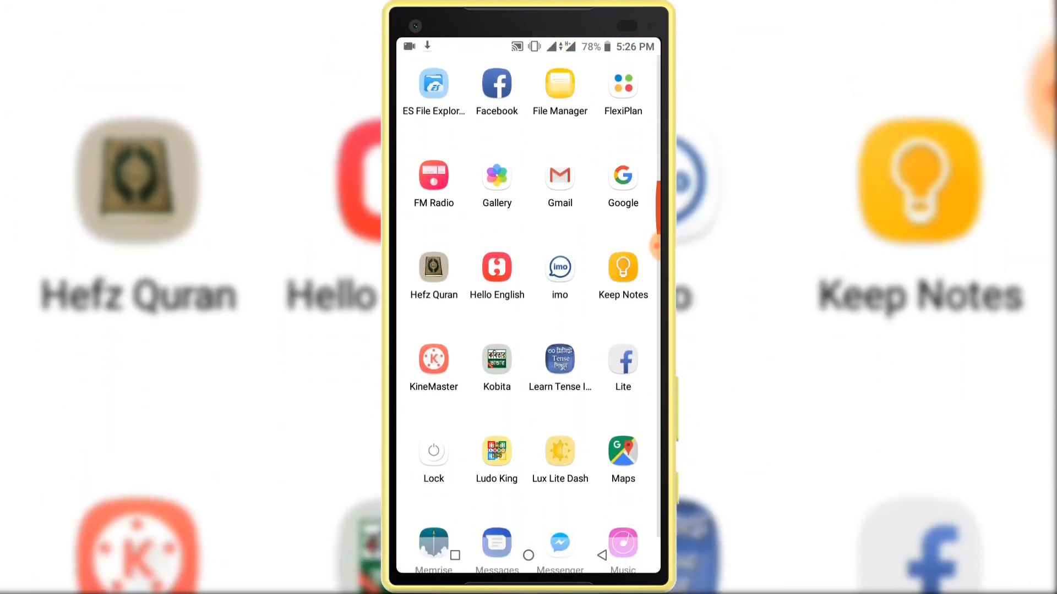
{"action": "scroll", "scroll_direction": "down", "scroll_amount": 3}
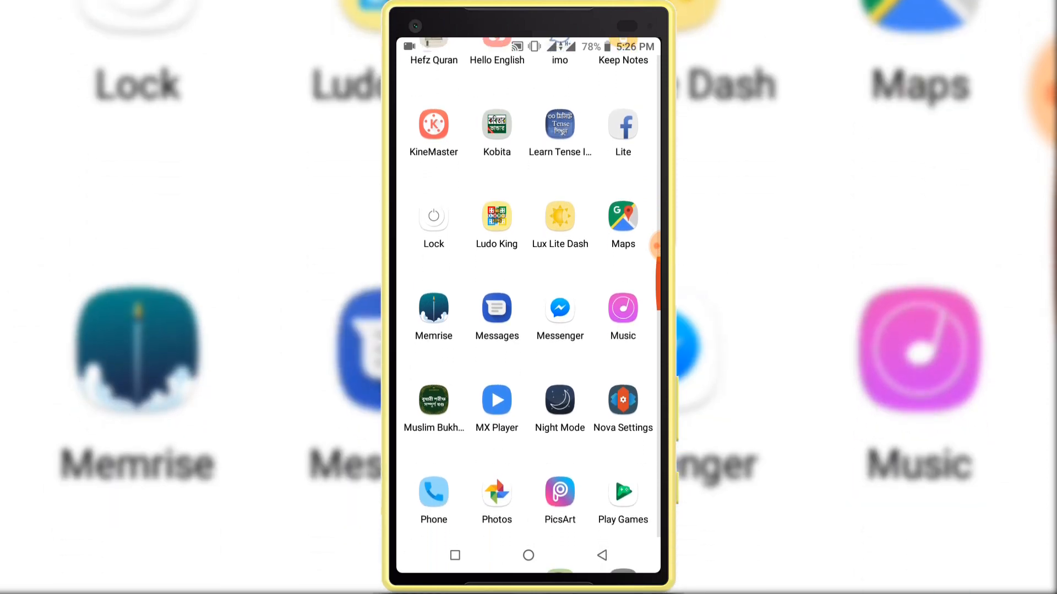
{"action": "scroll", "scroll_direction": "down", "scroll_amount": 3}
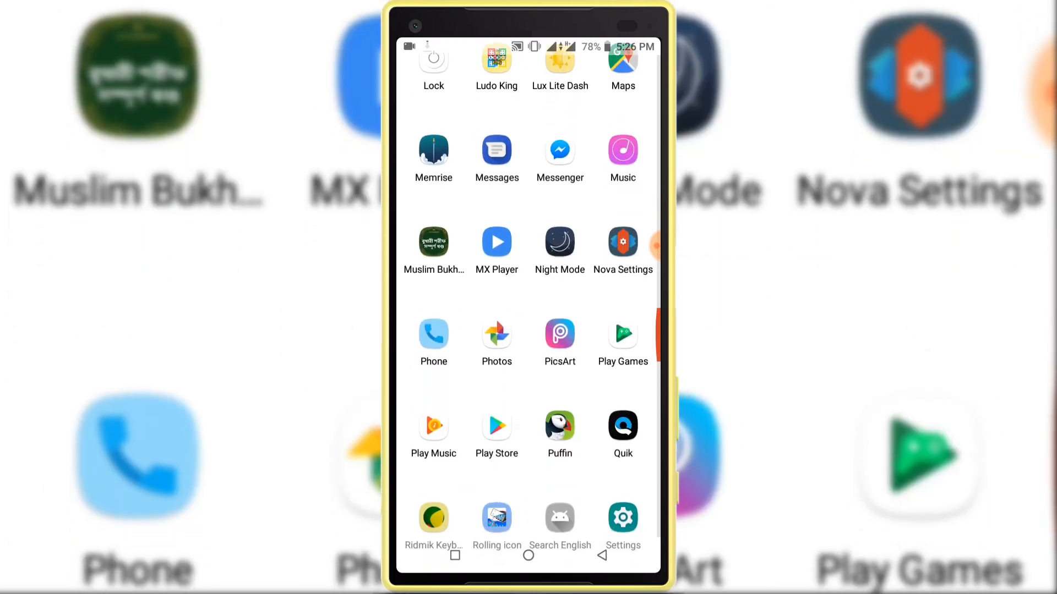
Step: Launch Play Store, start installing Happy Glass, and return to the Home tab
{"action": "left_click", "coordinate": [496, 425]}
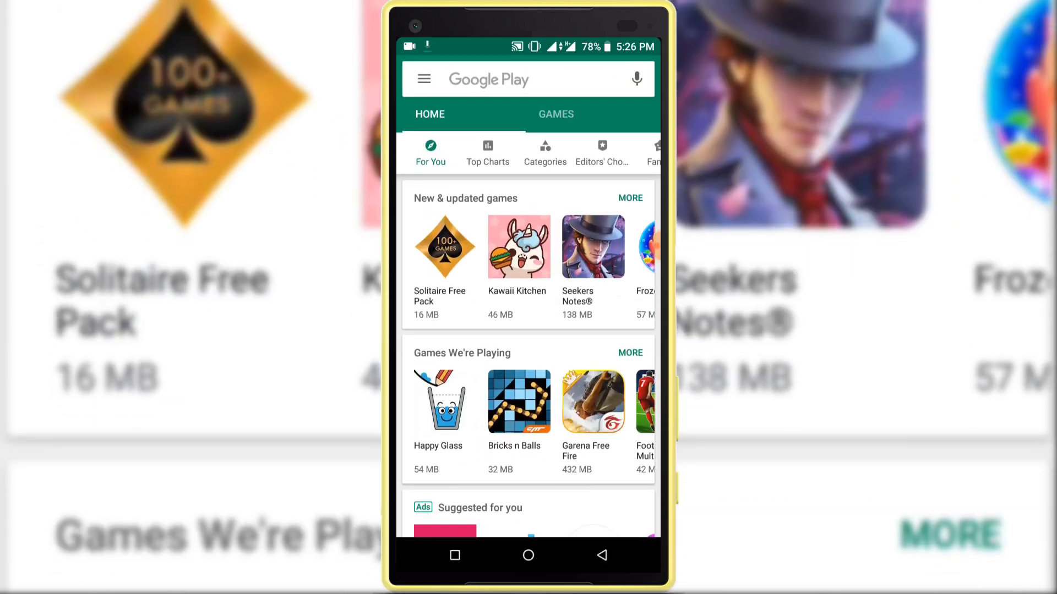
{"action": "left_click", "coordinate": [441, 401]}
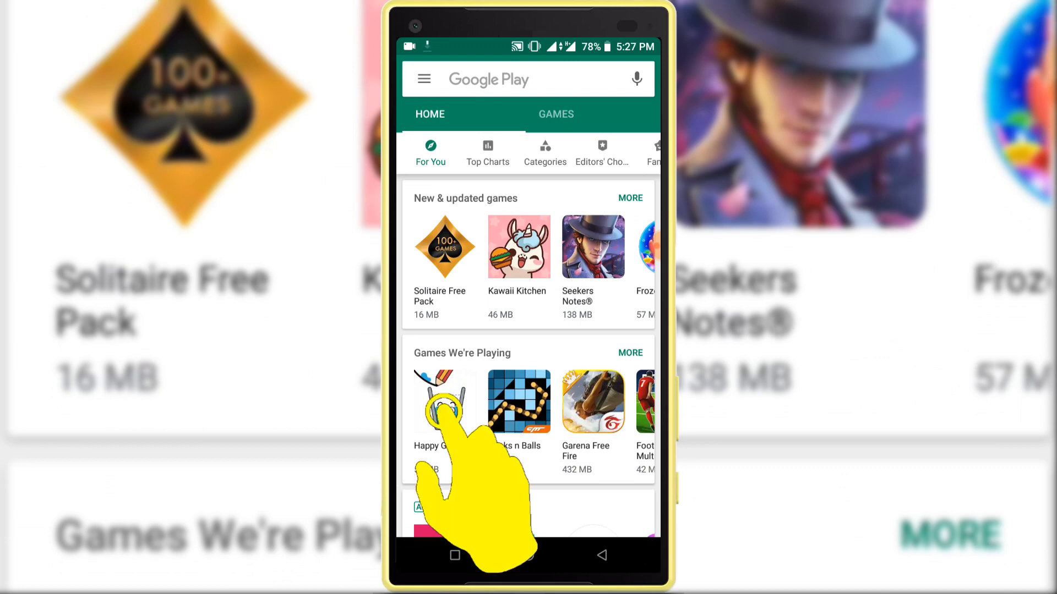
{"action": "left_click", "coordinate": [443, 401]}
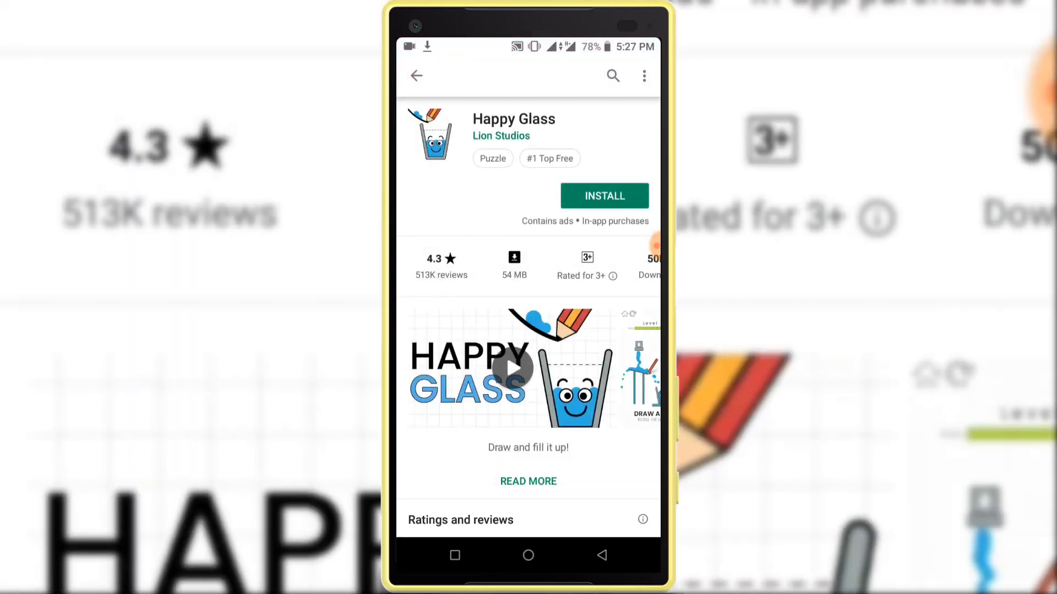
{"action": "left_click", "coordinate": [605, 196]}
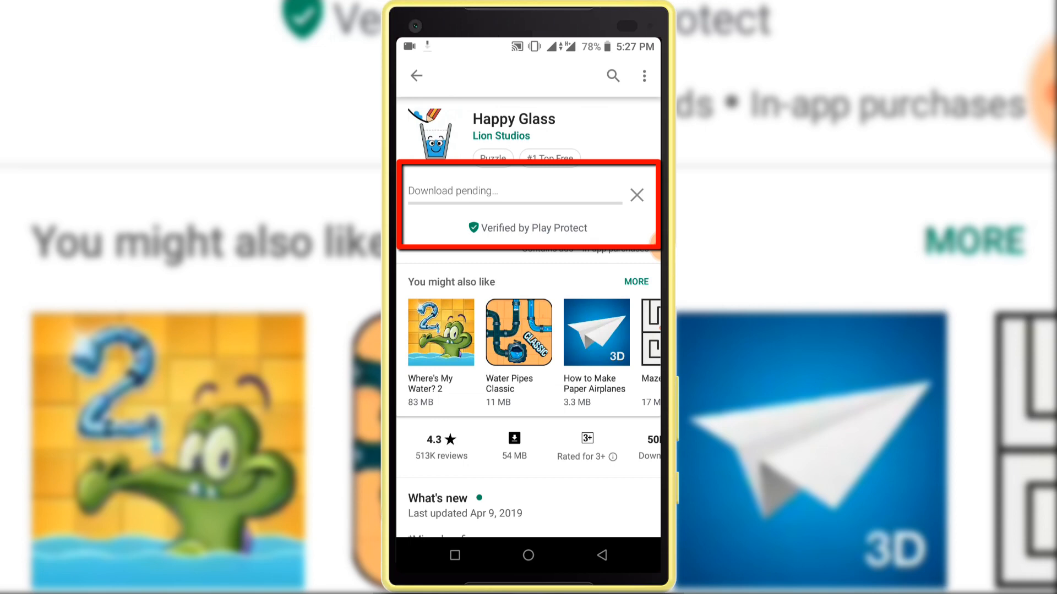
{"action": "left_click", "coordinate": [418, 76]}
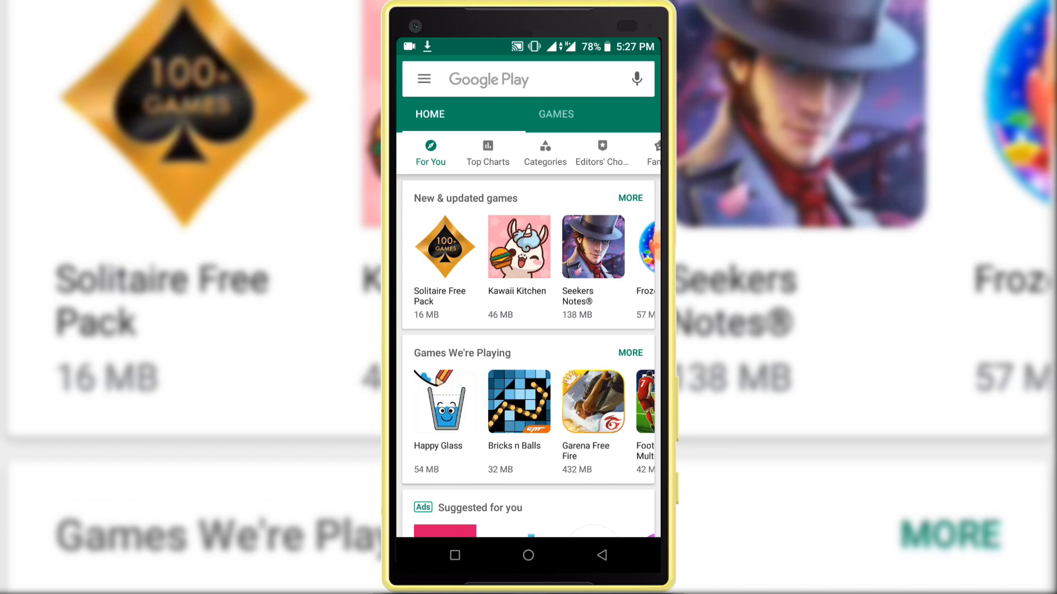
Step: Visit My apps & games with its 46 pending updates, then return to the navigation menu
{"action": "left_click", "coordinate": [443, 403]}
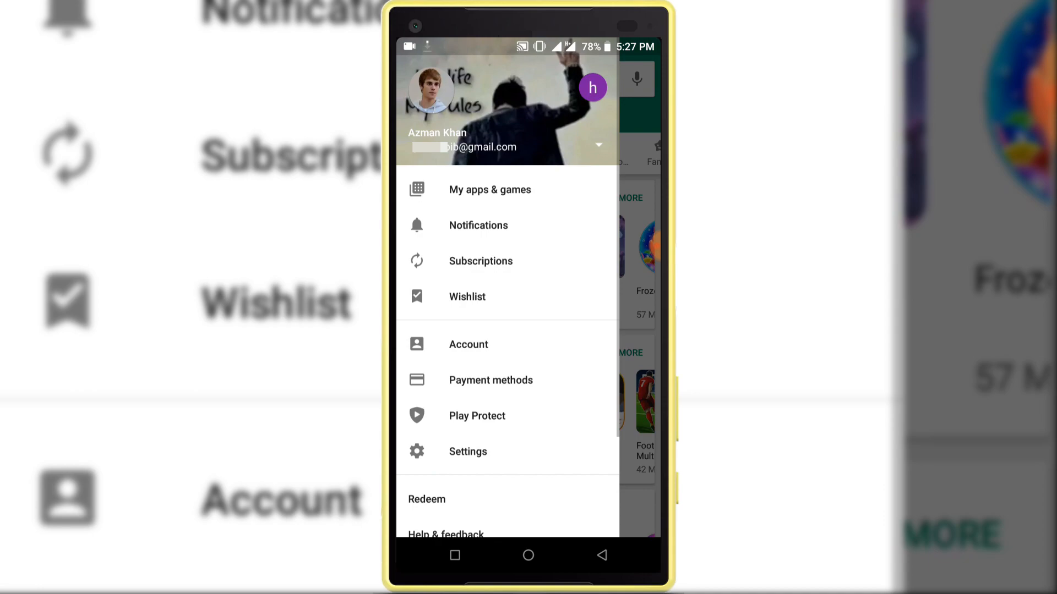
{"action": "left_click", "coordinate": [479, 190]}
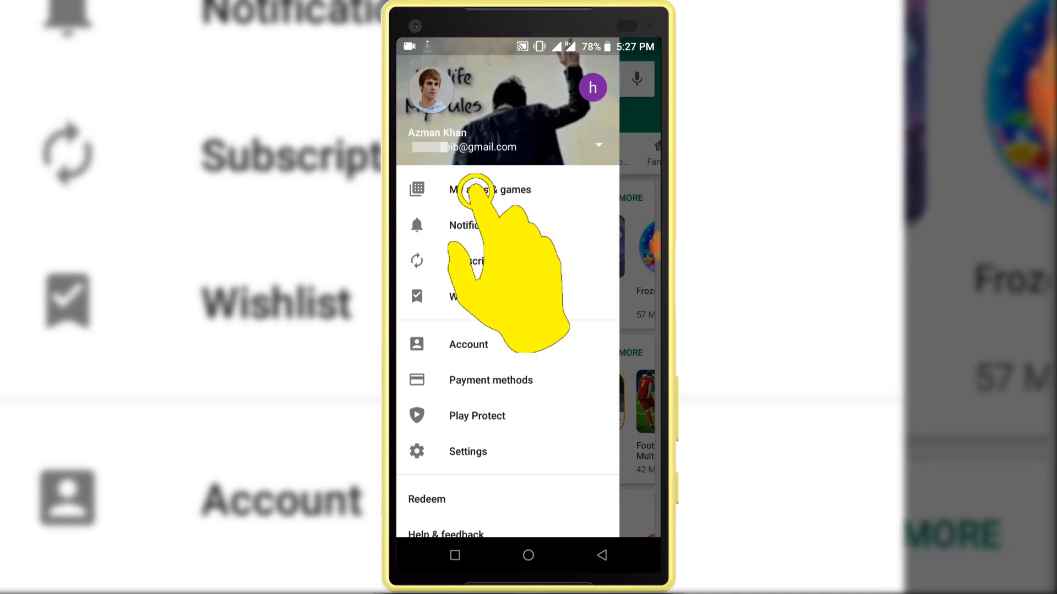
{"action": "left_click", "coordinate": [491, 189]}
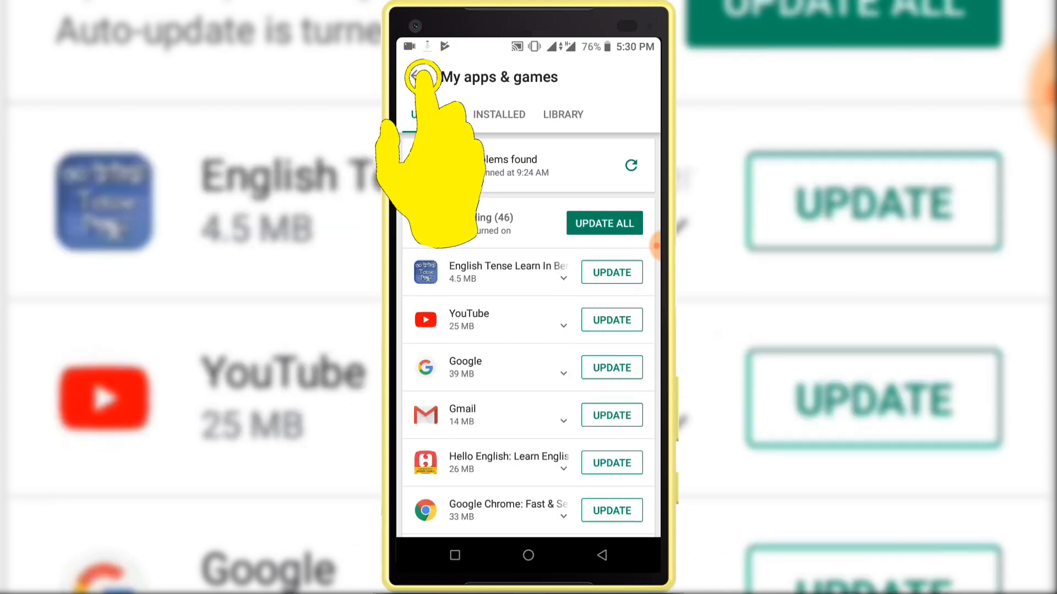
{"action": "left_click", "coordinate": [418, 77]}
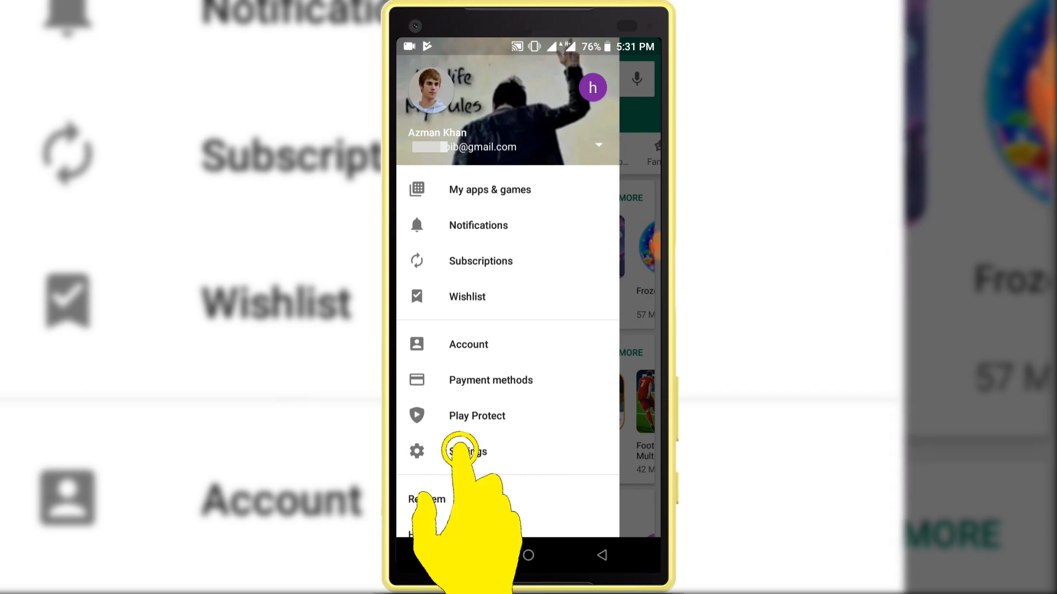
Step: Set Play Store's Auto-update apps to Don't auto-update apps, then head back to the app drawer
{"action": "left_click", "coordinate": [464, 451]}
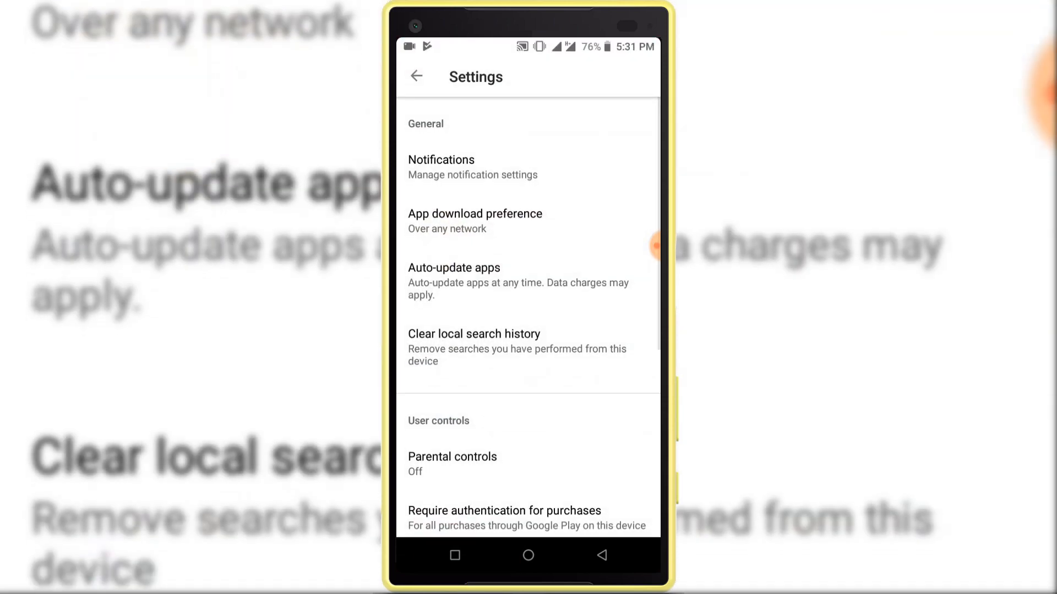
{"action": "left_click", "coordinate": [454, 268]}
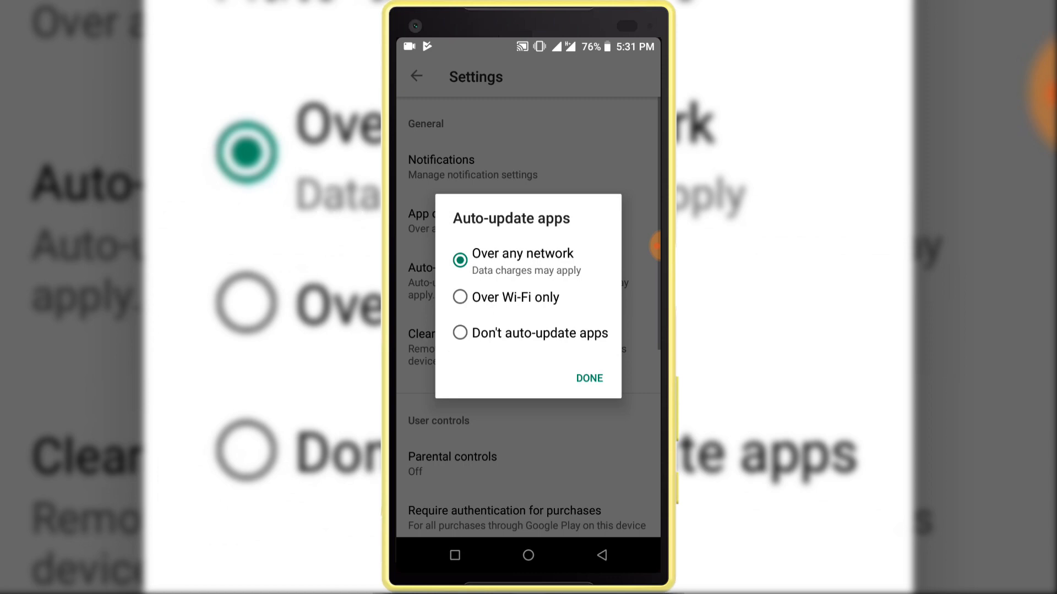
{"action": "left_click", "coordinate": [460, 333]}
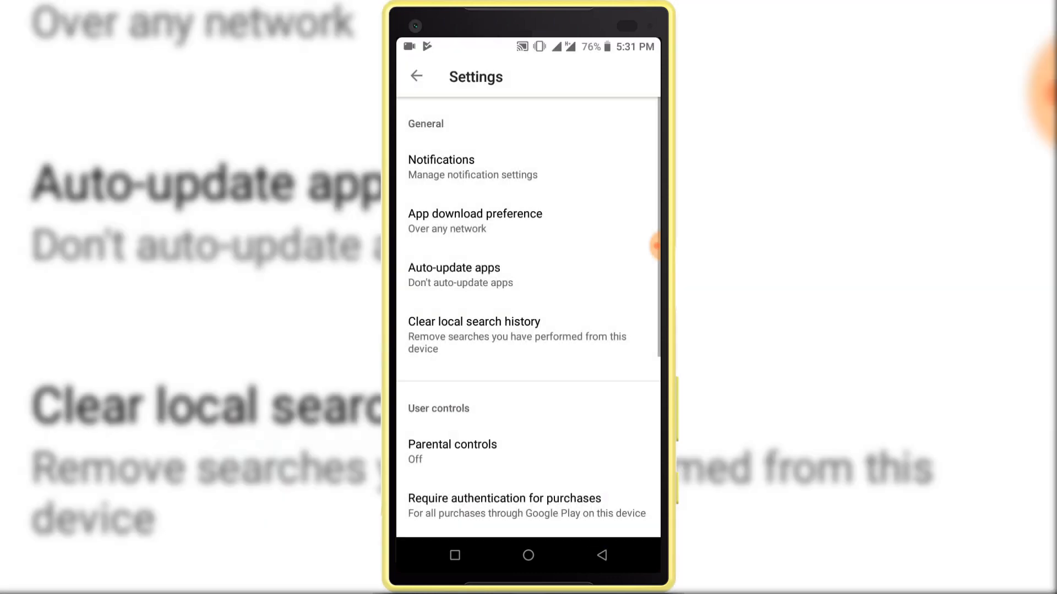
{"action": "left_click", "coordinate": [417, 76]}
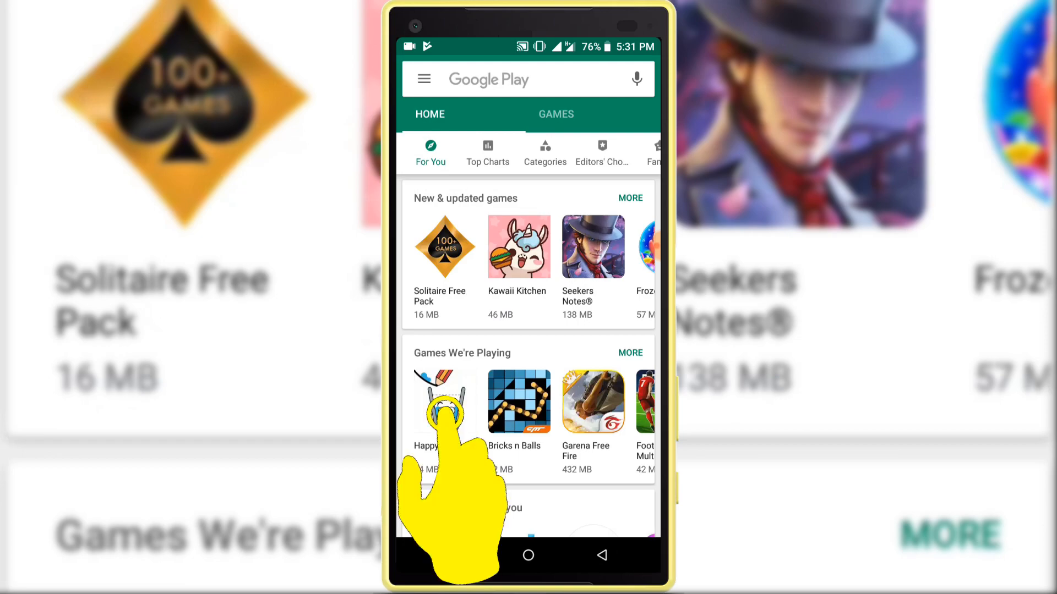
{"action": "left_click", "coordinate": [445, 404]}
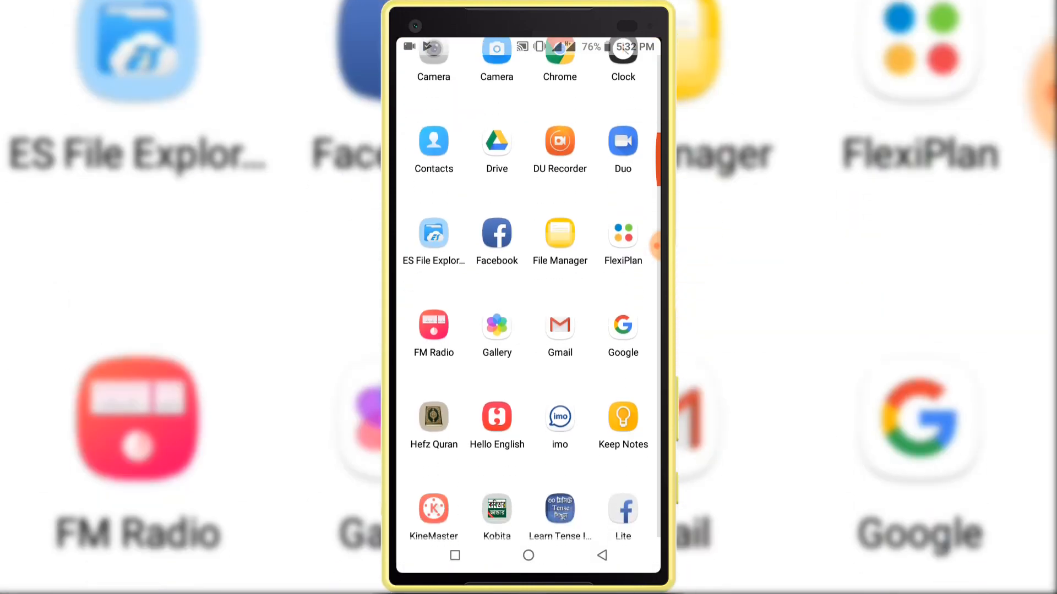
Step: Go to Settings > Apps & notifications and scroll the app list down to Google Play services
{"action": "scroll", "scroll_direction": "down", "scroll_amount": 3}
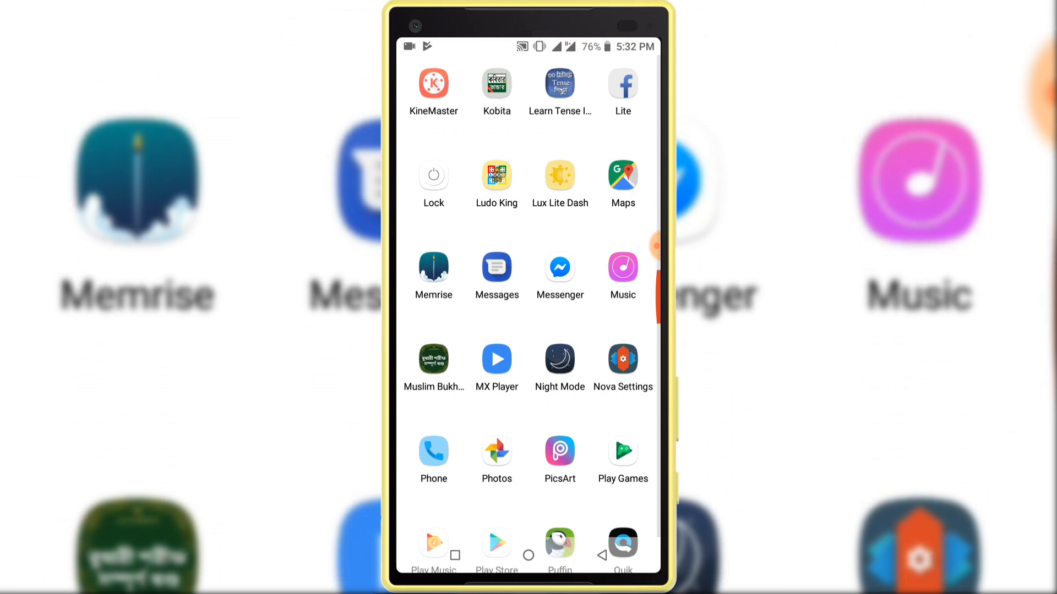
{"action": "scroll", "scroll_direction": "down", "scroll_amount": 3}
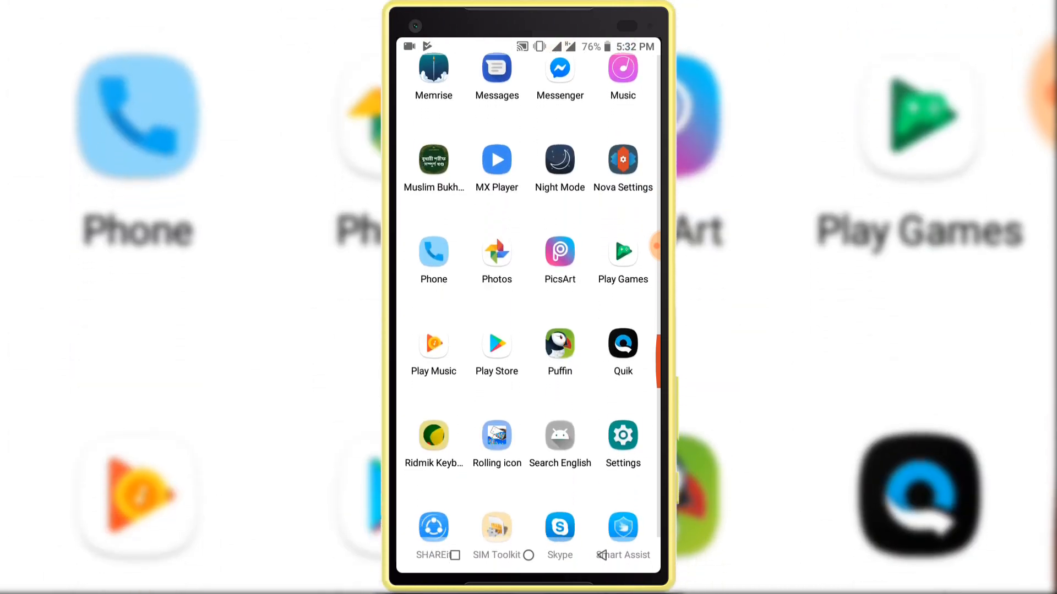
{"action": "left_click", "coordinate": [622, 434]}
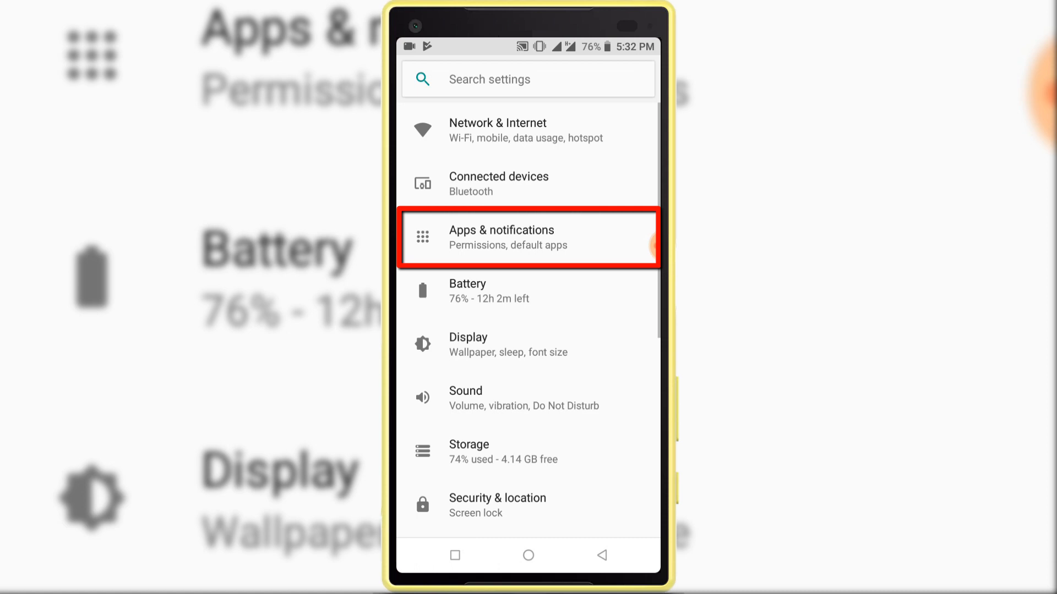
{"action": "left_click", "coordinate": [528, 238]}
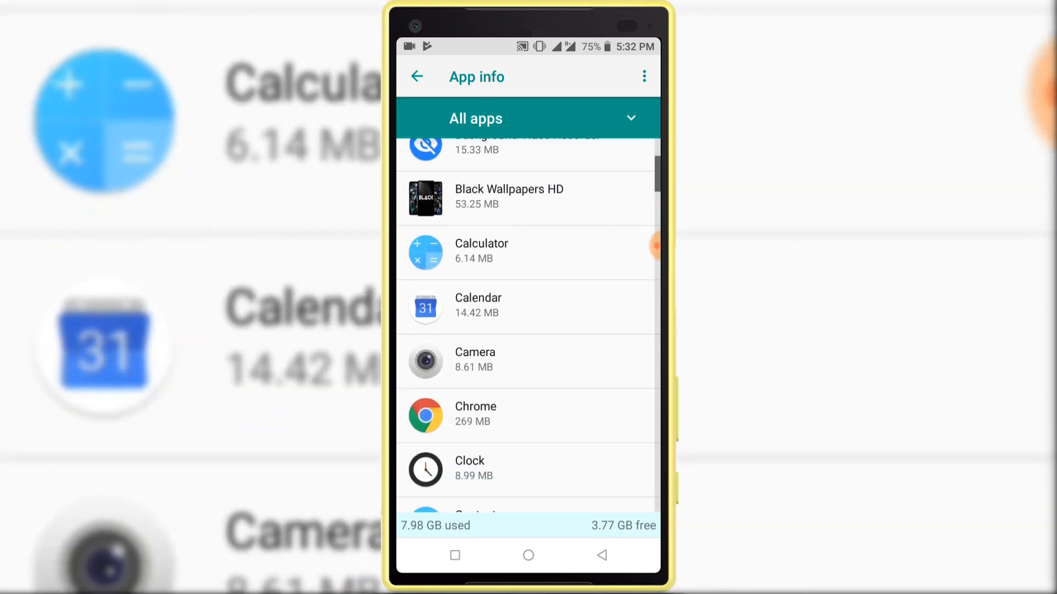
{"action": "scroll", "scroll_direction": "down", "scroll_amount": 3}
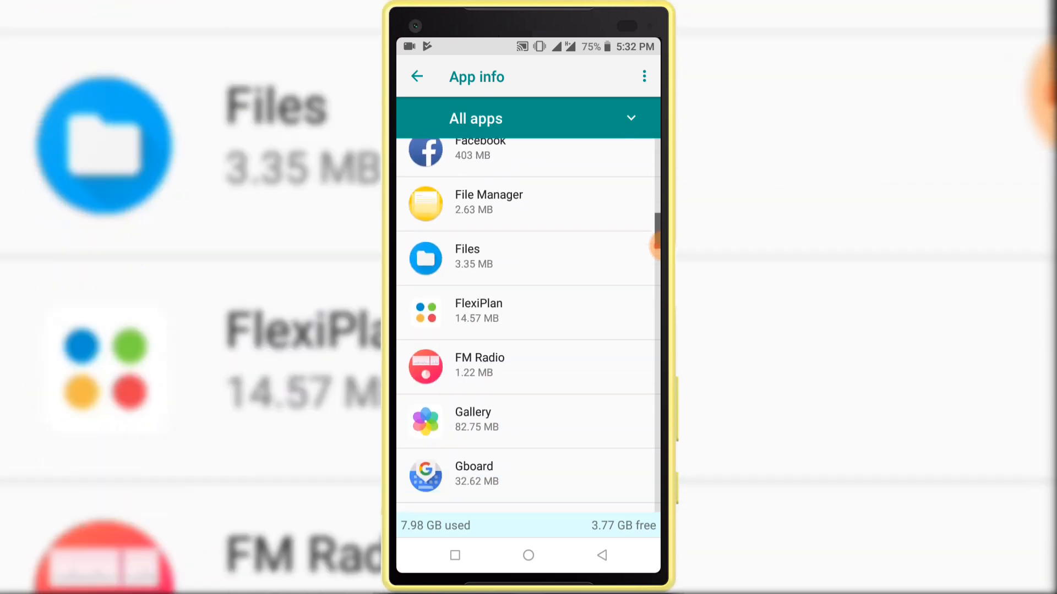
{"action": "scroll", "scroll_direction": "down", "scroll_amount": 3}
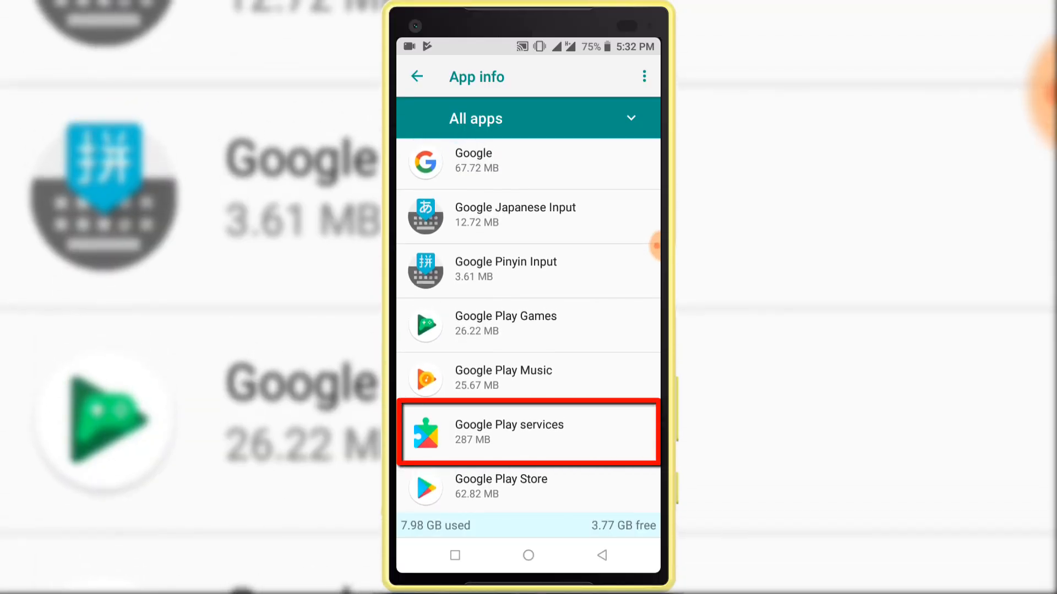
Step: Reach Google Play services' Manage Space page via its Storage details
{"action": "left_click", "coordinate": [530, 433]}
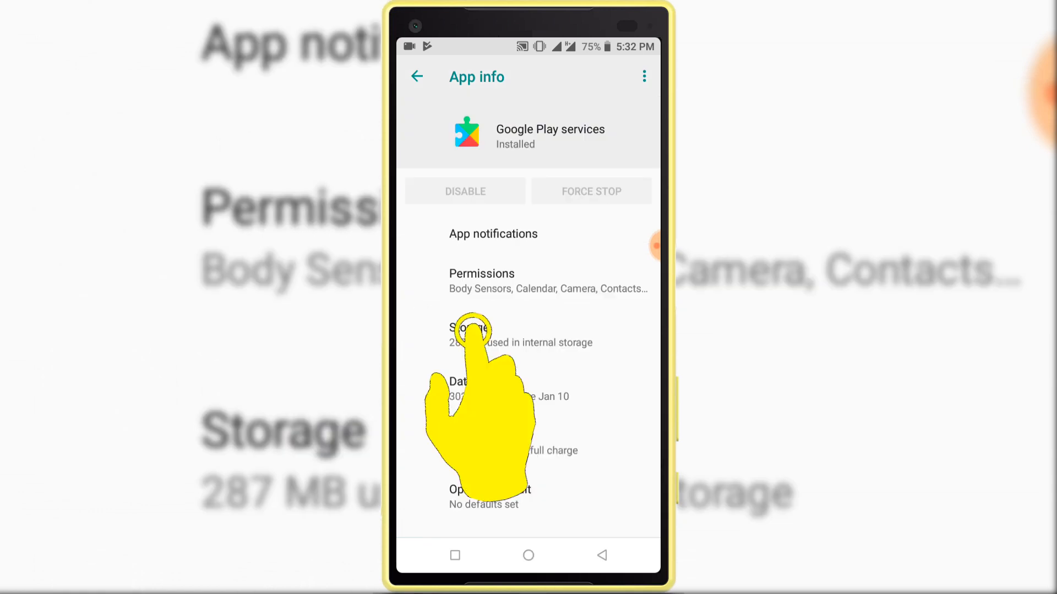
{"action": "left_click", "coordinate": [473, 335]}
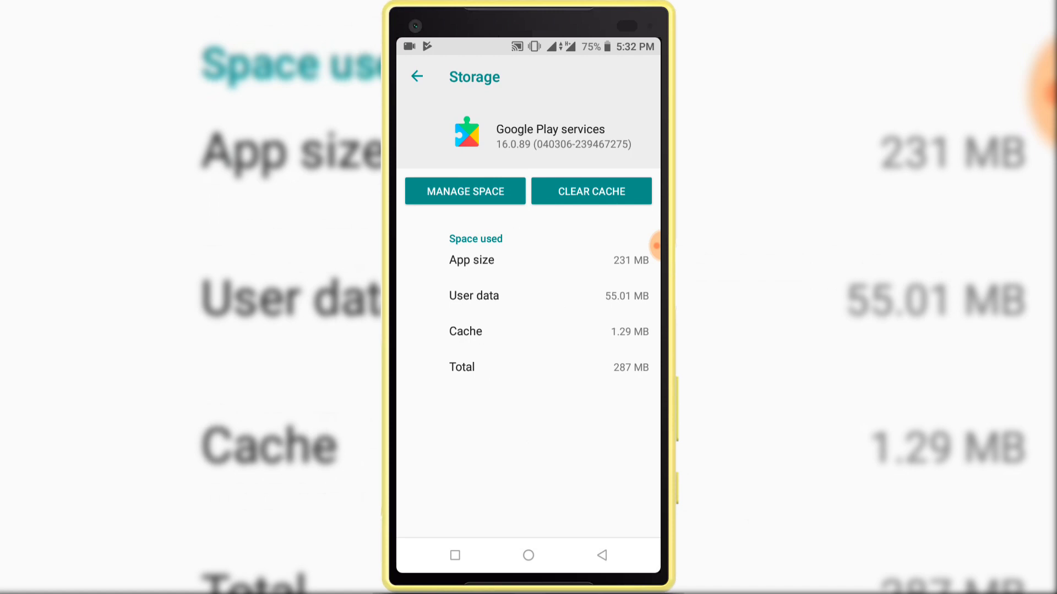
{"action": "left_click", "coordinate": [591, 190]}
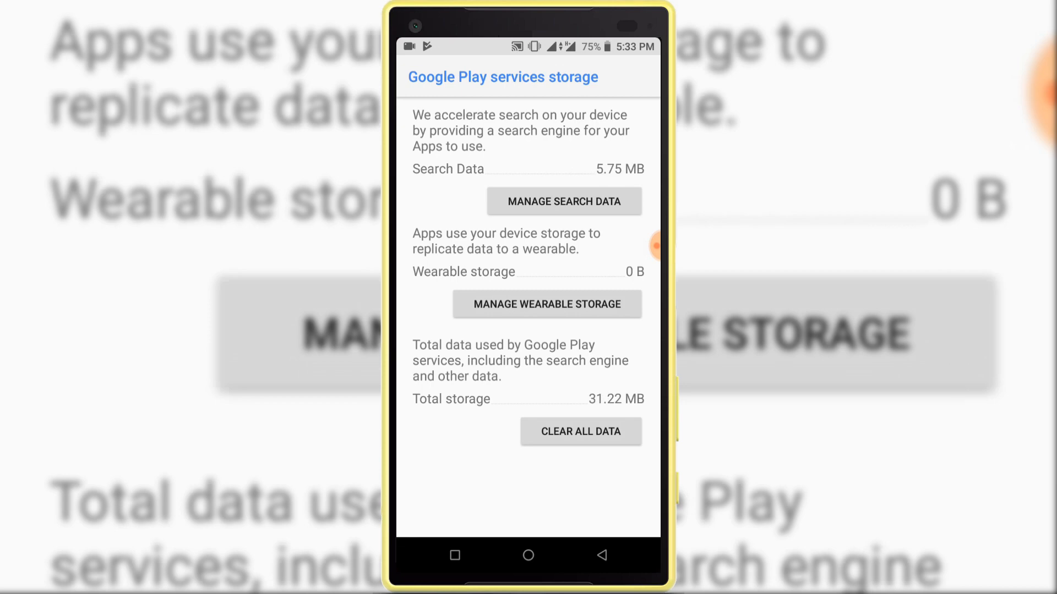
Step: Clear all of Google Play services' data and confirm, then return to the All apps list
{"action": "left_click", "coordinate": [580, 431]}
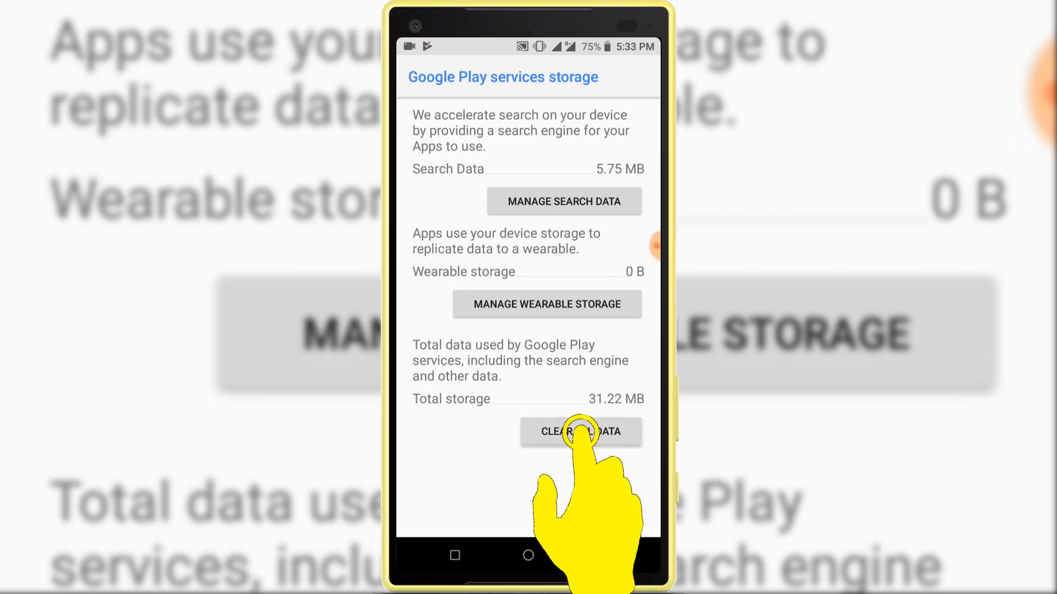
{"action": "left_click", "coordinate": [580, 432]}
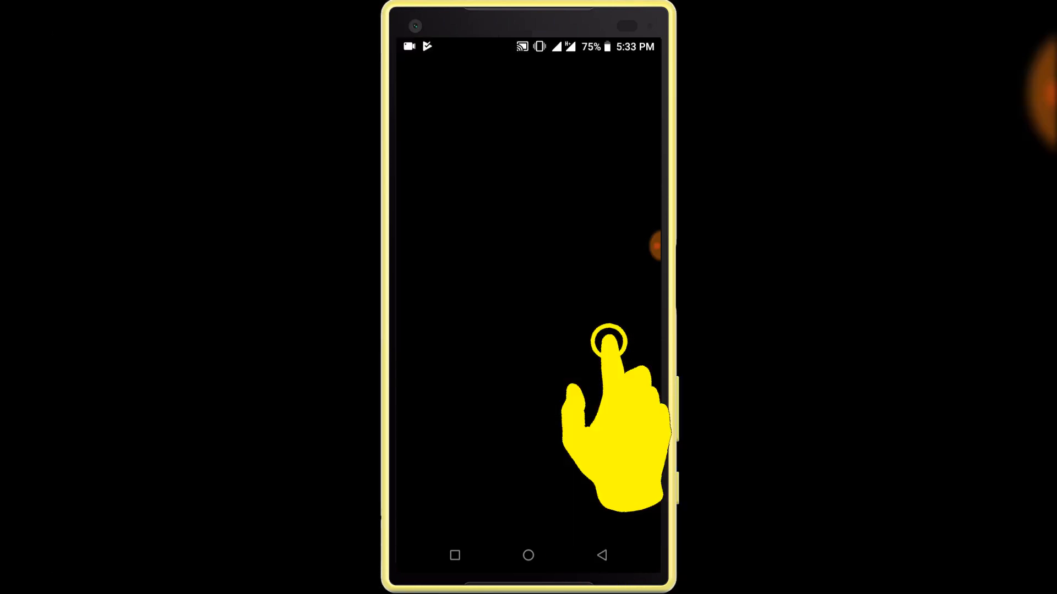
{"action": "left_click", "coordinate": [610, 340]}
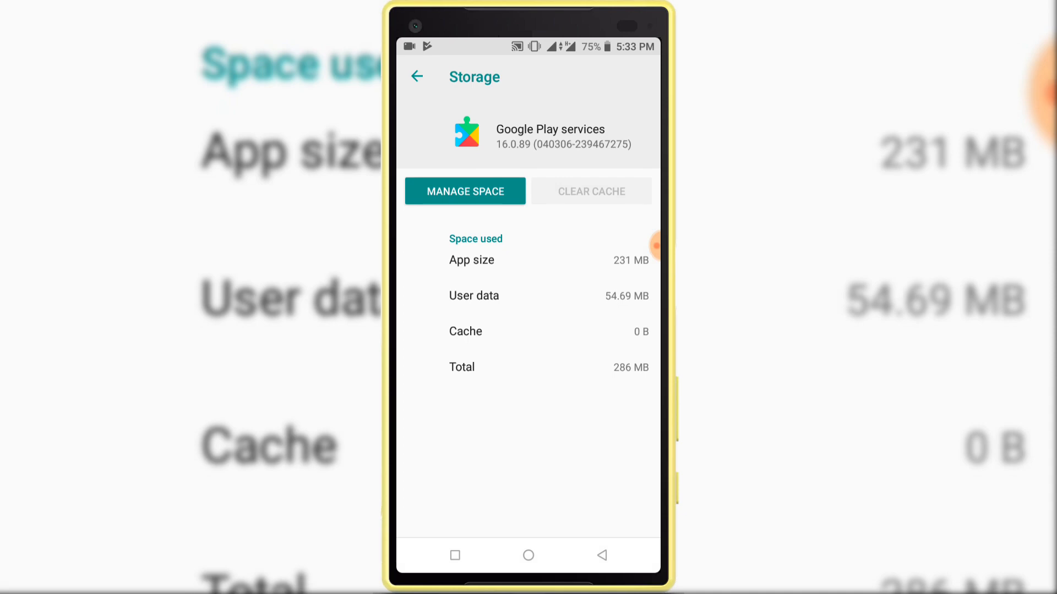
{"action": "left_click", "coordinate": [416, 76]}
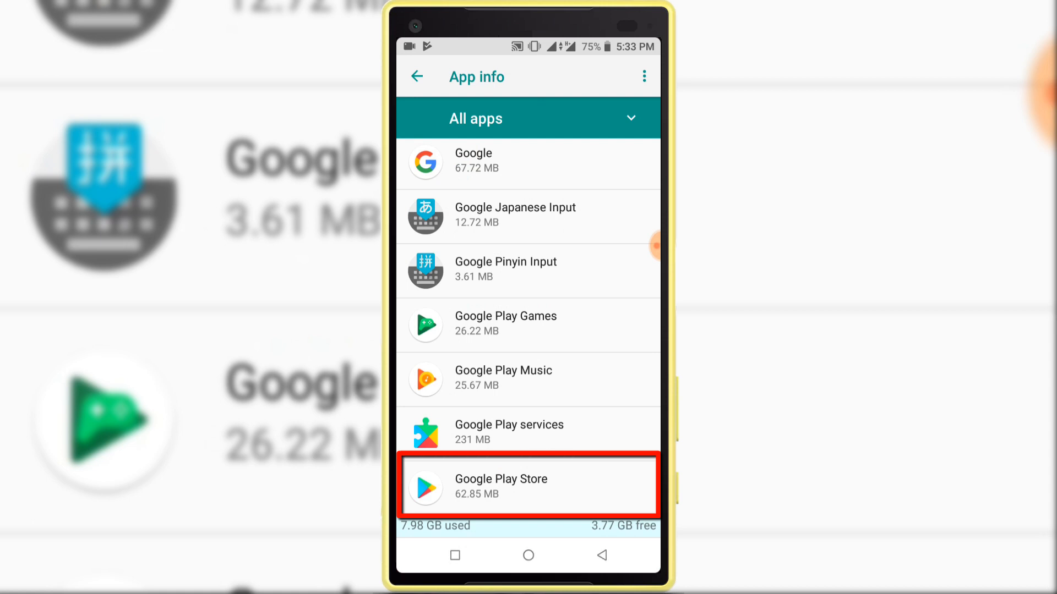
Step: Clear Google Play Store's cache and data with OK confirmation, then return to All apps
{"action": "left_click", "coordinate": [528, 486]}
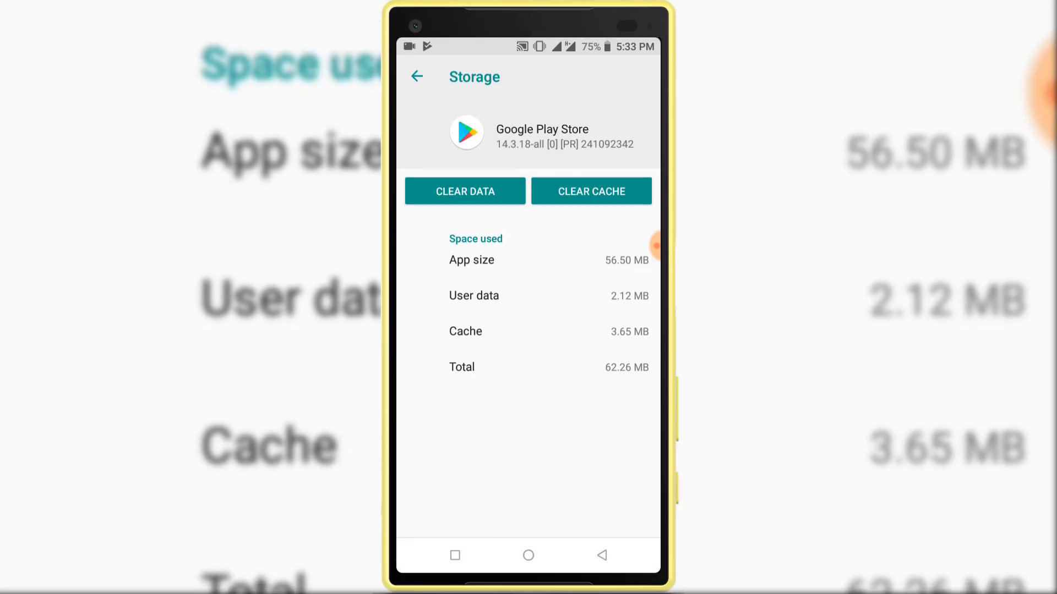
{"action": "left_click", "coordinate": [591, 192]}
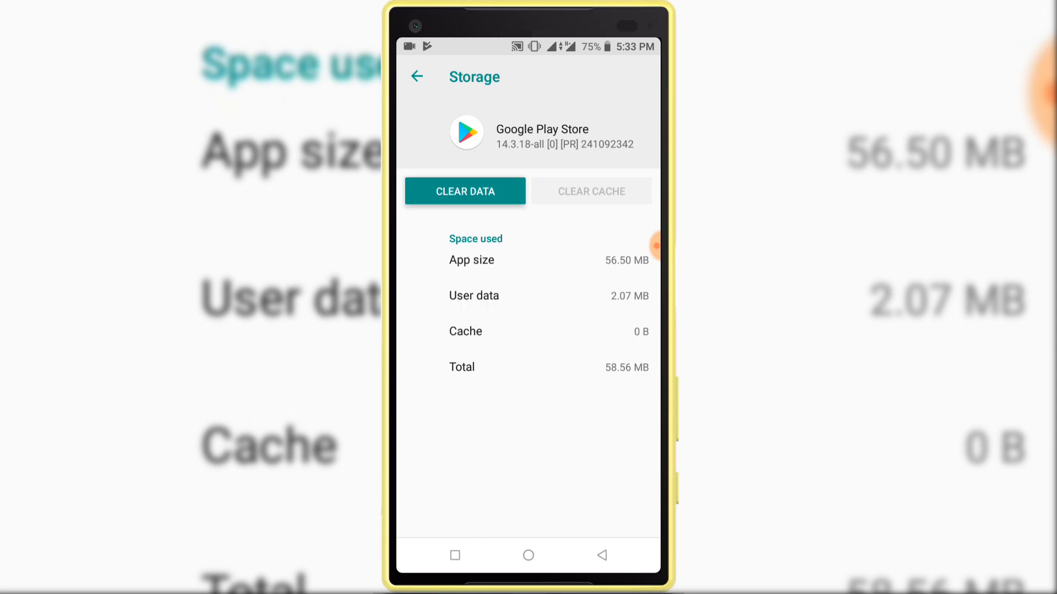
{"action": "left_click", "coordinate": [465, 191]}
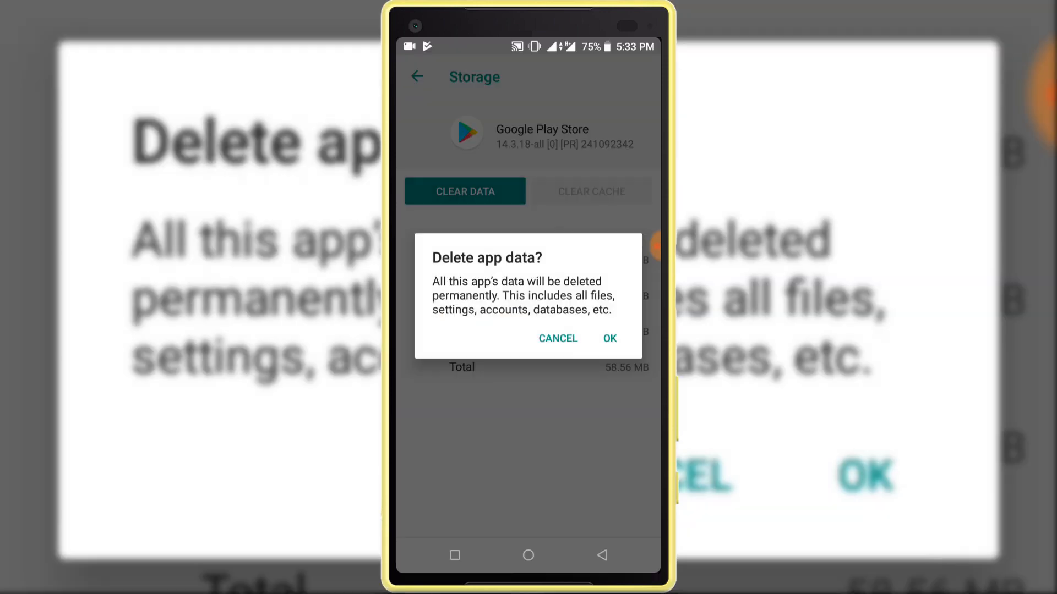
{"action": "left_click", "coordinate": [609, 338]}
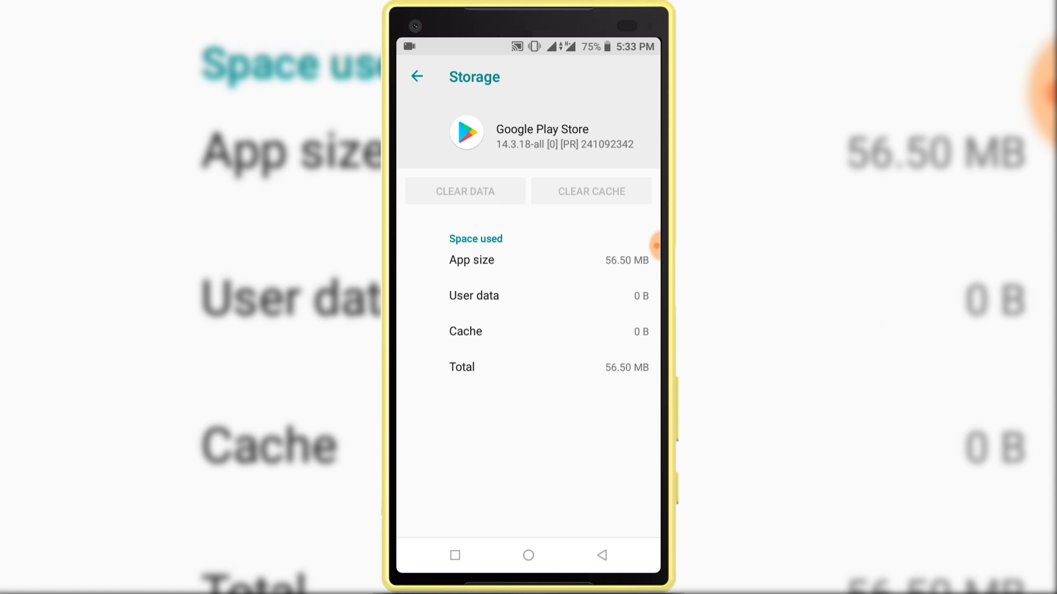
{"action": "left_click", "coordinate": [416, 76]}
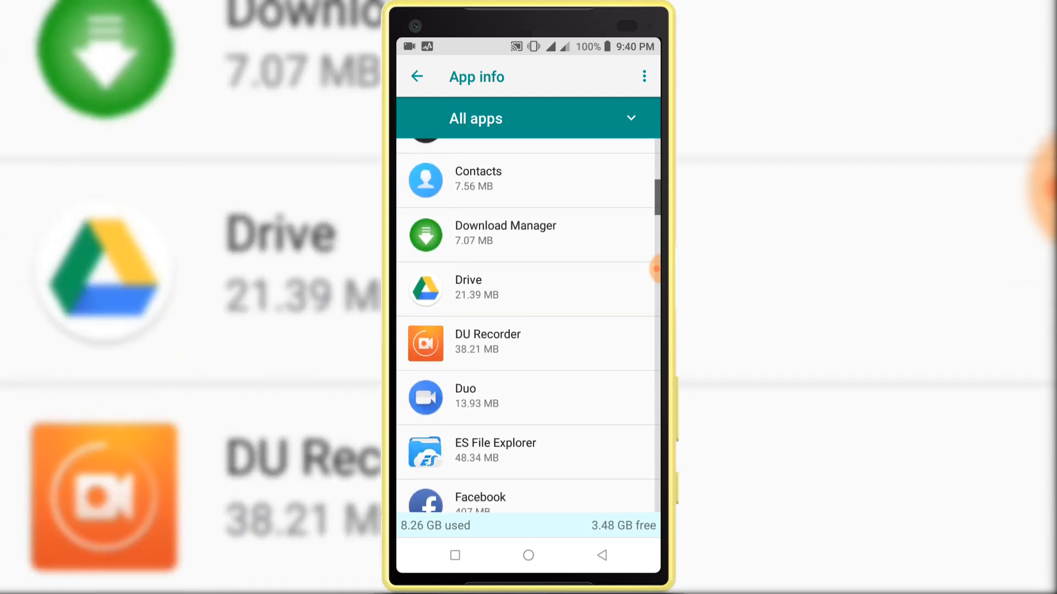
Step: Clear Download Manager's cache and data from its Storage page, confirming with OK
{"action": "scroll", "scroll_direction": "down", "scroll_amount": 3}
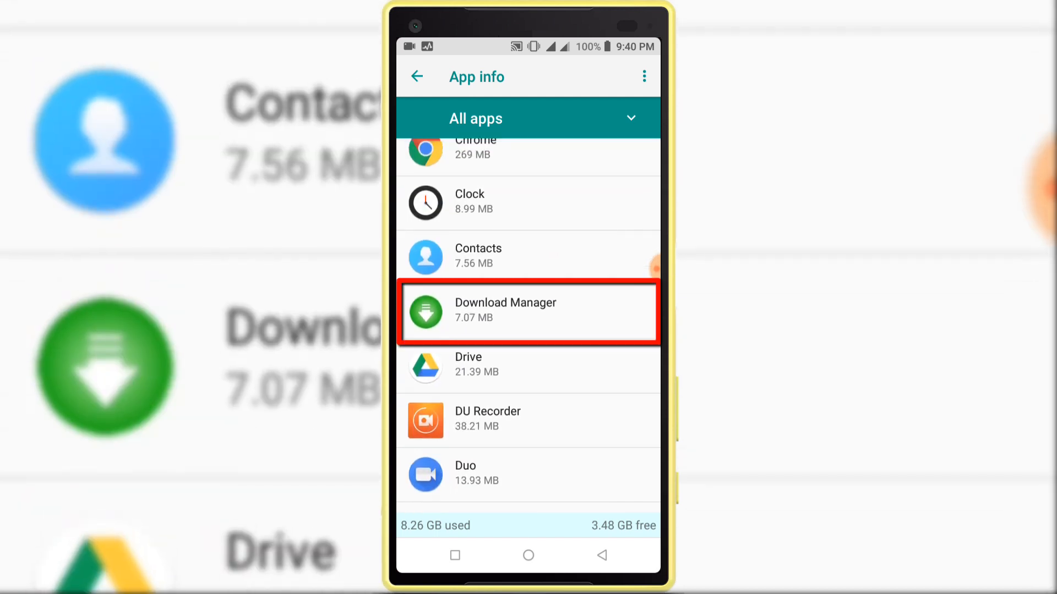
{"action": "left_click", "coordinate": [528, 311]}
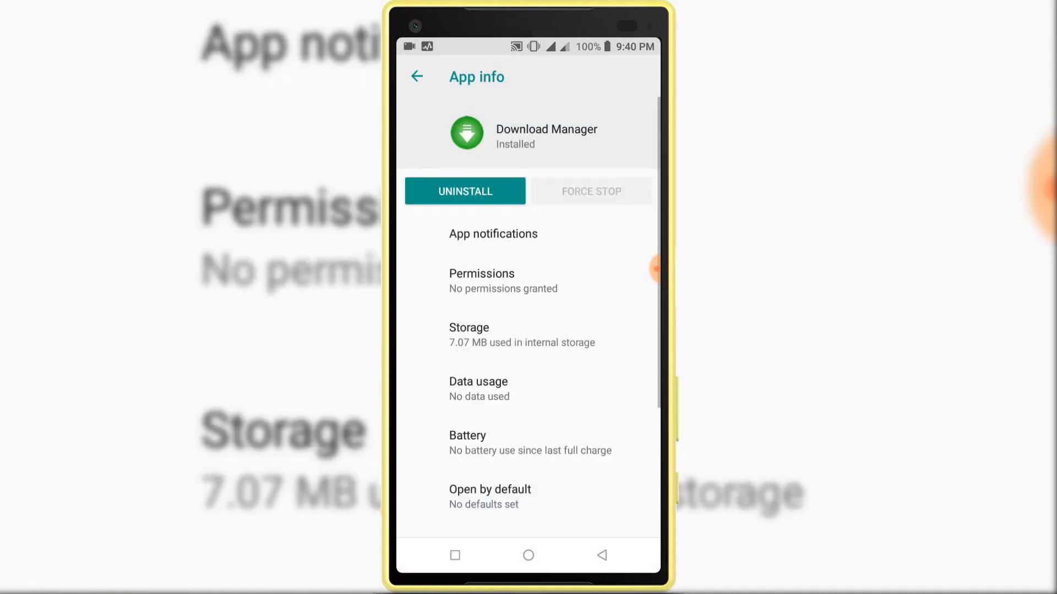
{"action": "left_click", "coordinate": [469, 335]}
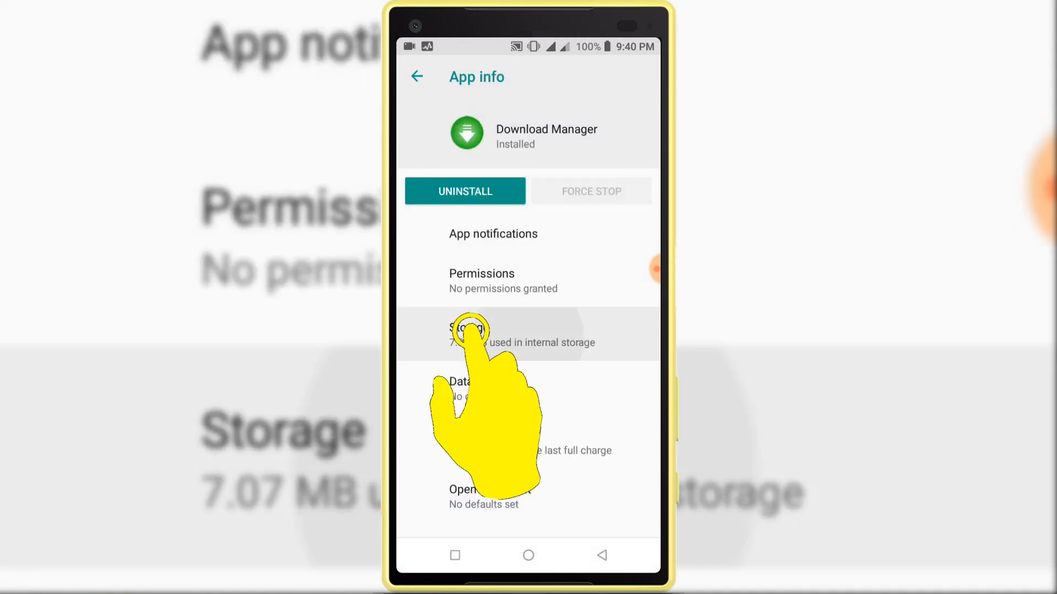
{"action": "left_click", "coordinate": [464, 334]}
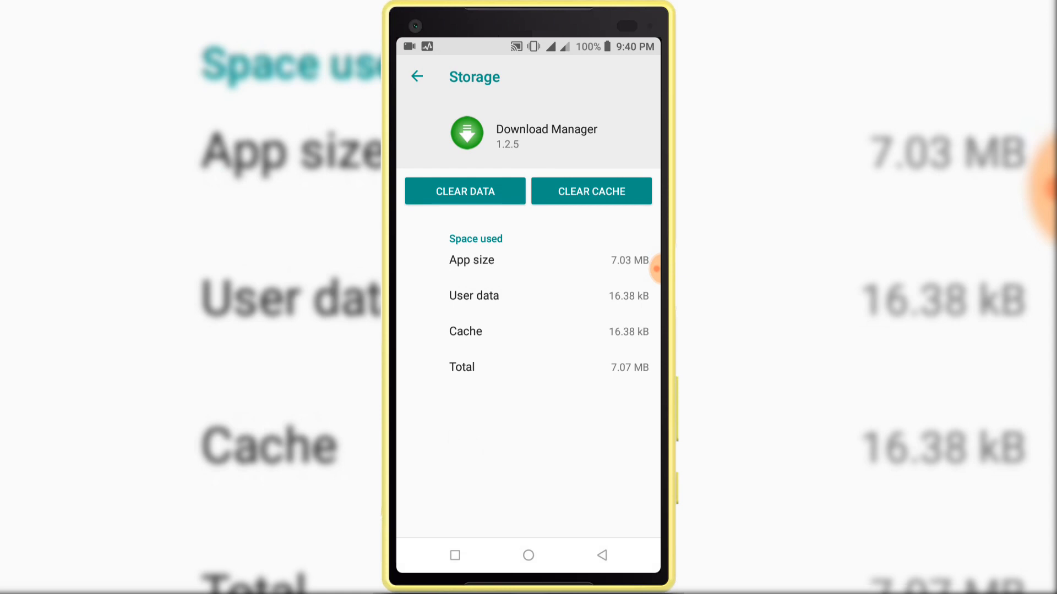
{"action": "left_click", "coordinate": [591, 191]}
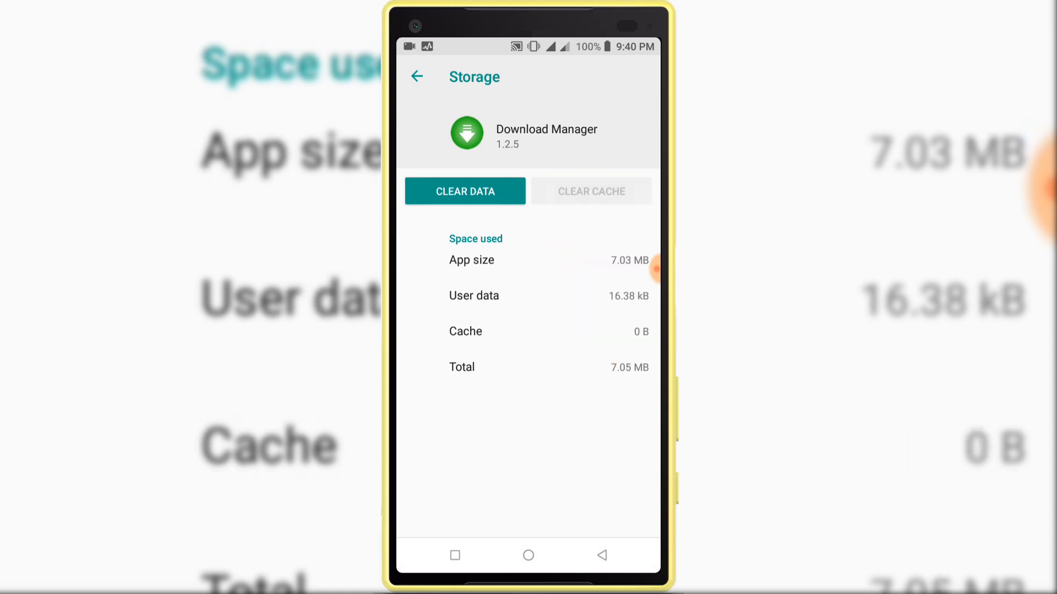
{"action": "left_click", "coordinate": [465, 192]}
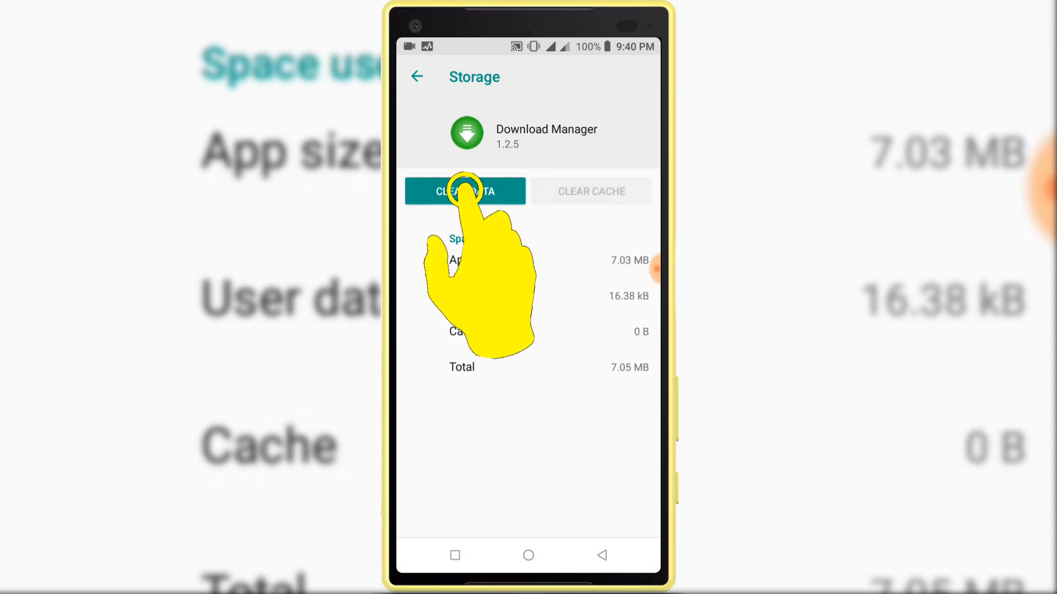
{"action": "left_click", "coordinate": [465, 191]}
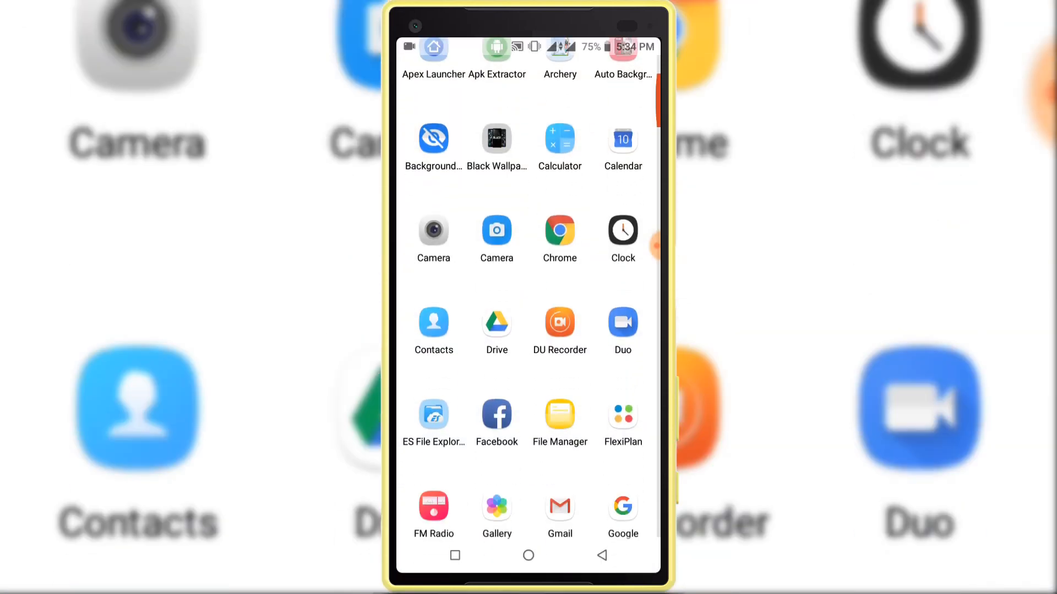
Step: Go to Settings > Users & accounts > Google Account and choose Add another account
{"action": "scroll", "scroll_direction": "down", "scroll_amount": 3}
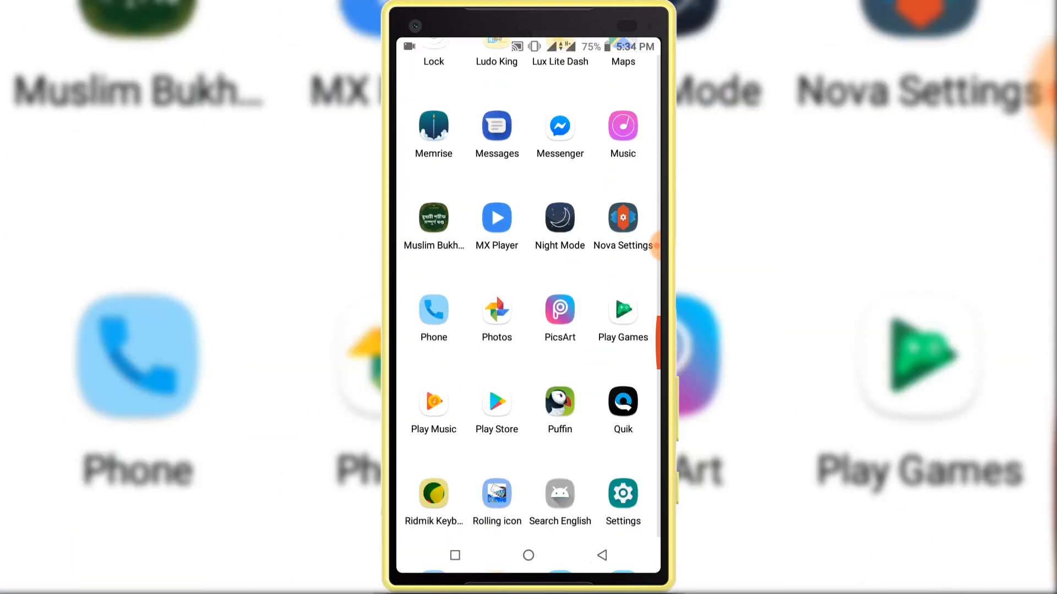
{"action": "left_click", "coordinate": [622, 495]}
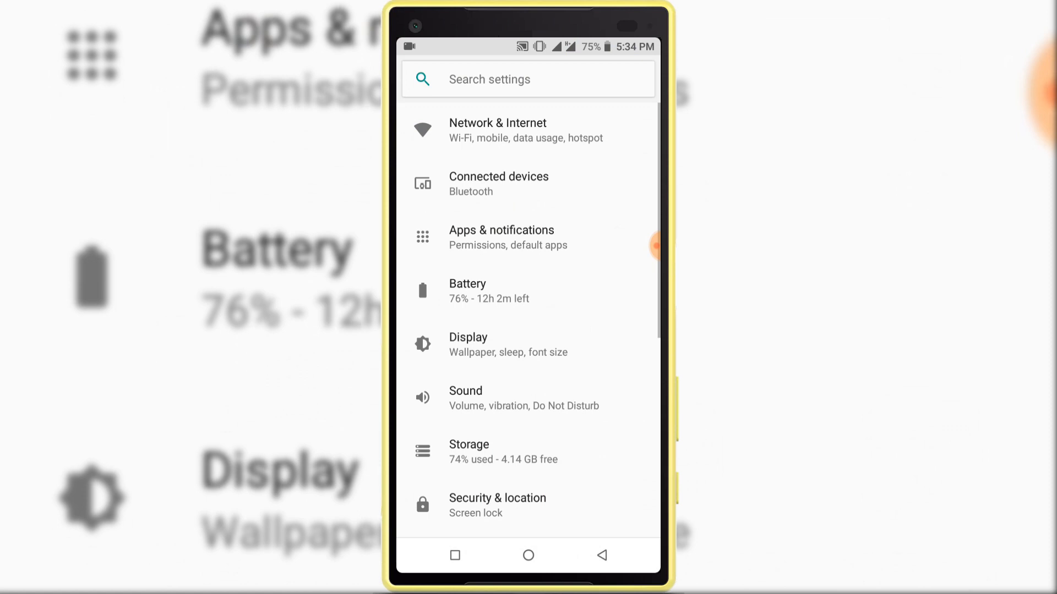
{"action": "scroll", "scroll_direction": "down", "scroll_amount": 3}
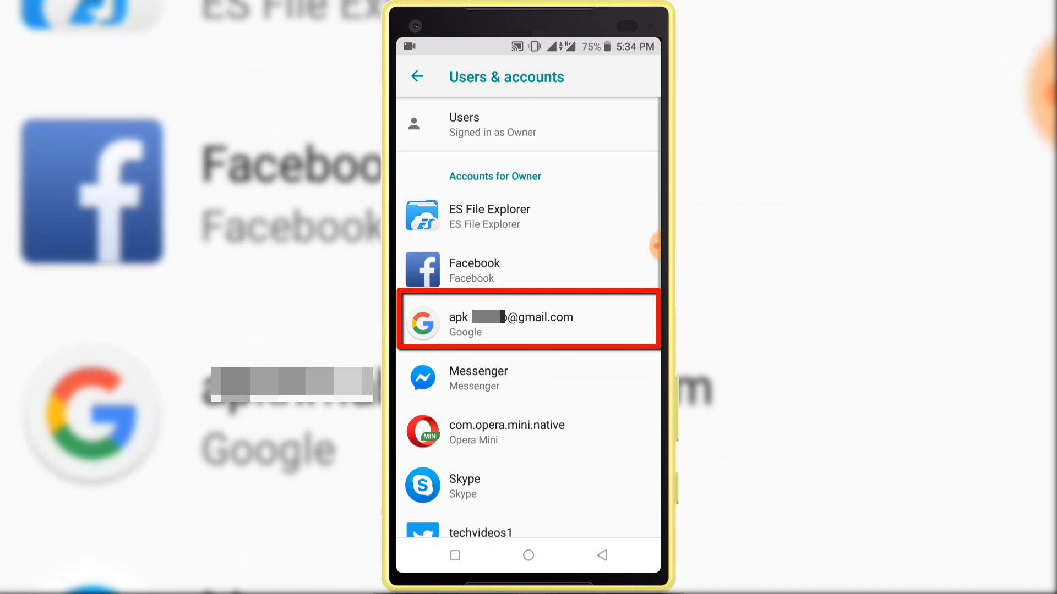
{"action": "left_click", "coordinate": [529, 321]}
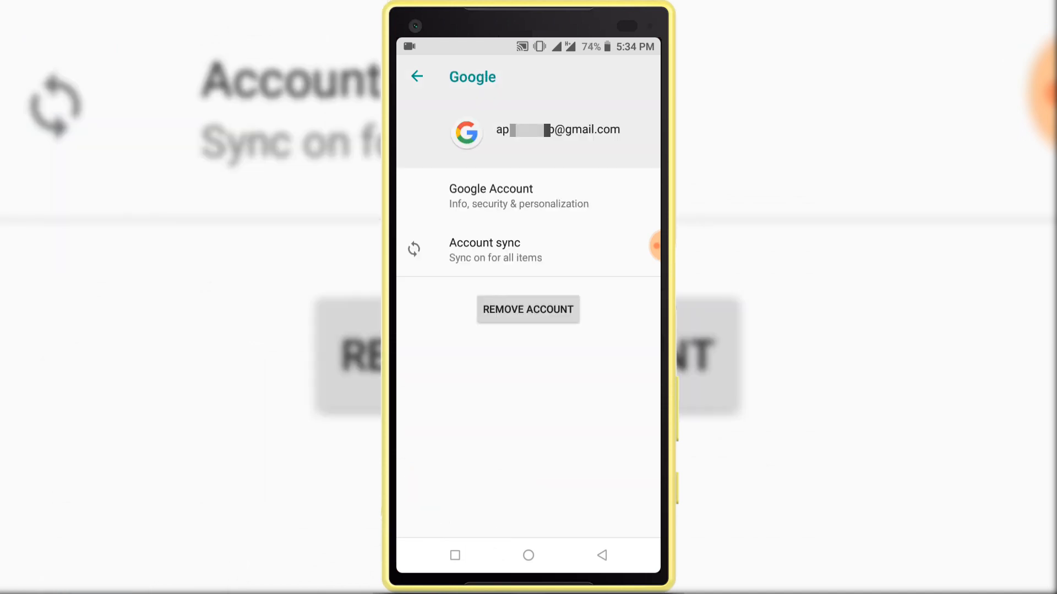
{"action": "left_click", "coordinate": [519, 196]}
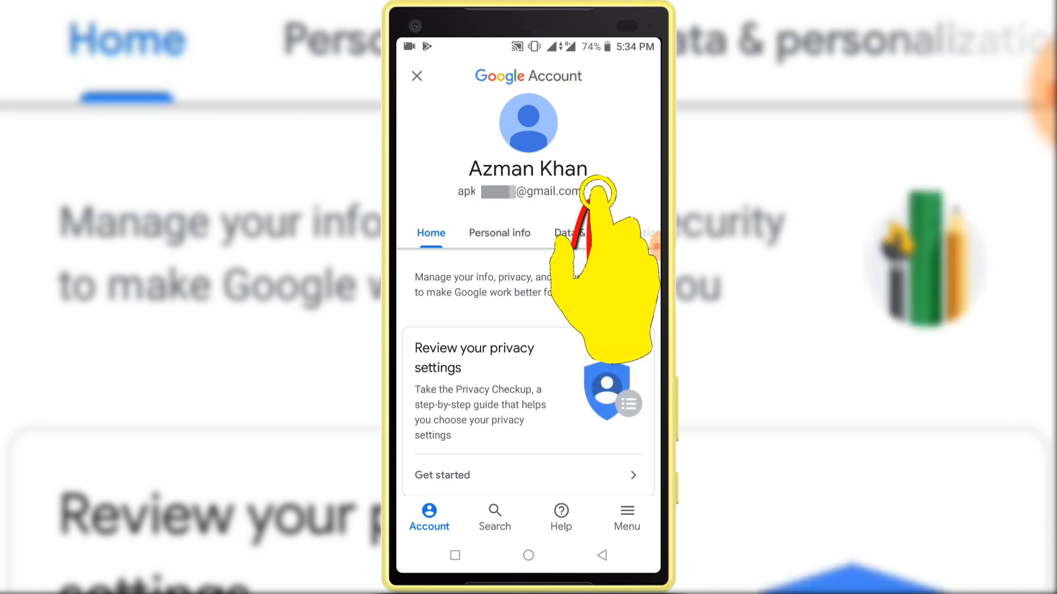
{"action": "left_click", "coordinate": [593, 191]}
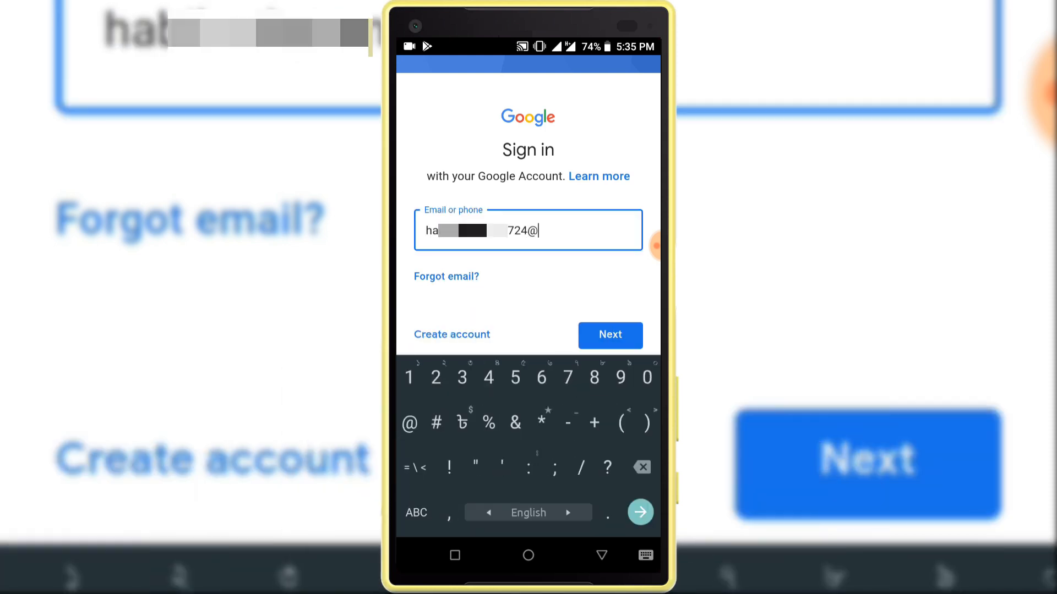
Step: Enter the second account's email and password and accept to complete sign-in
{"action": "type", "text": "gmail.c"}
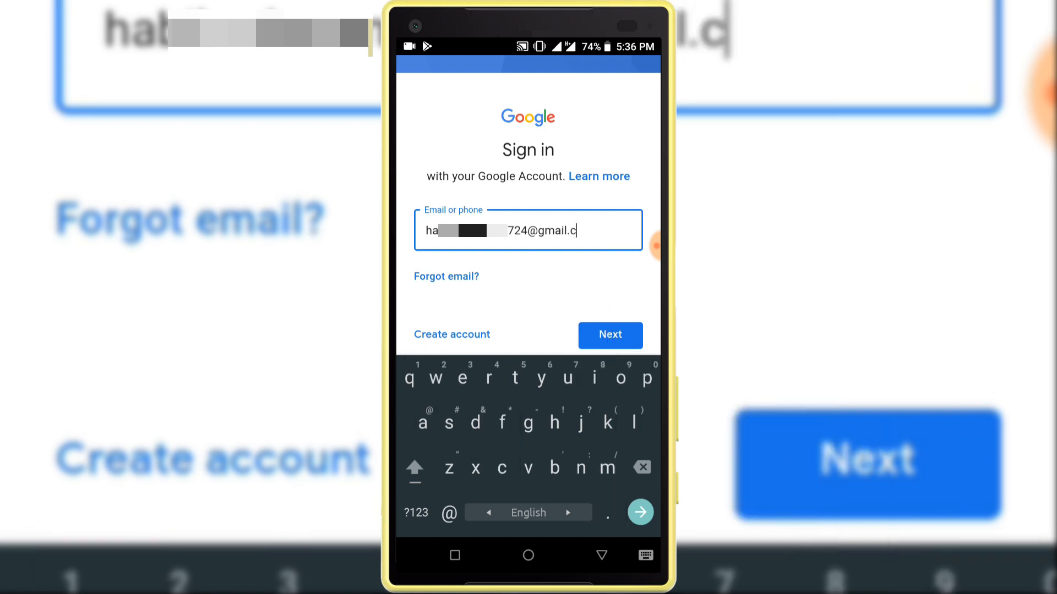
{"action": "left_click", "coordinate": [608, 334]}
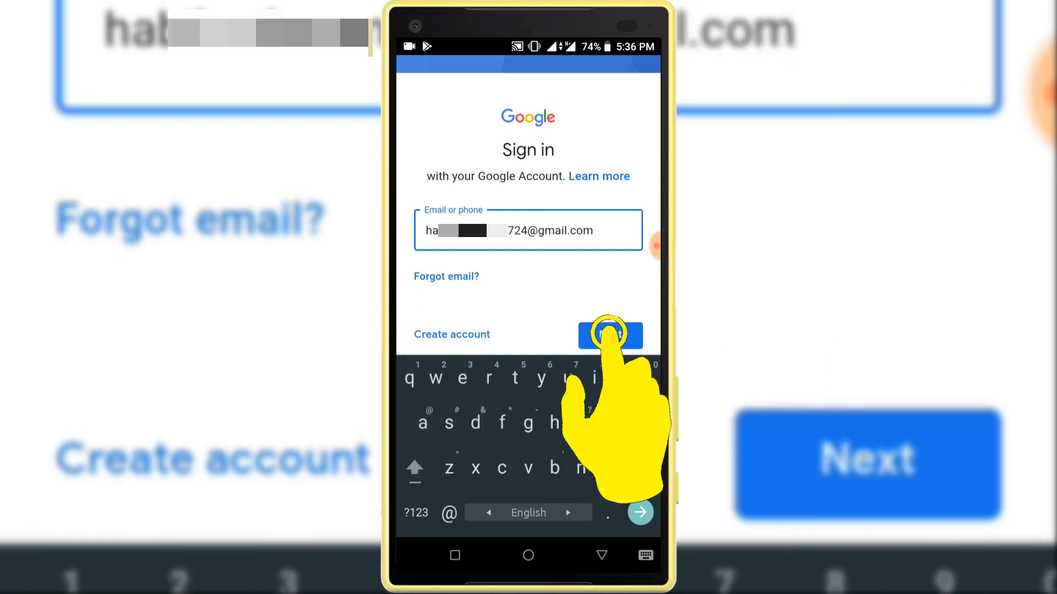
{"action": "left_click", "coordinate": [610, 335]}
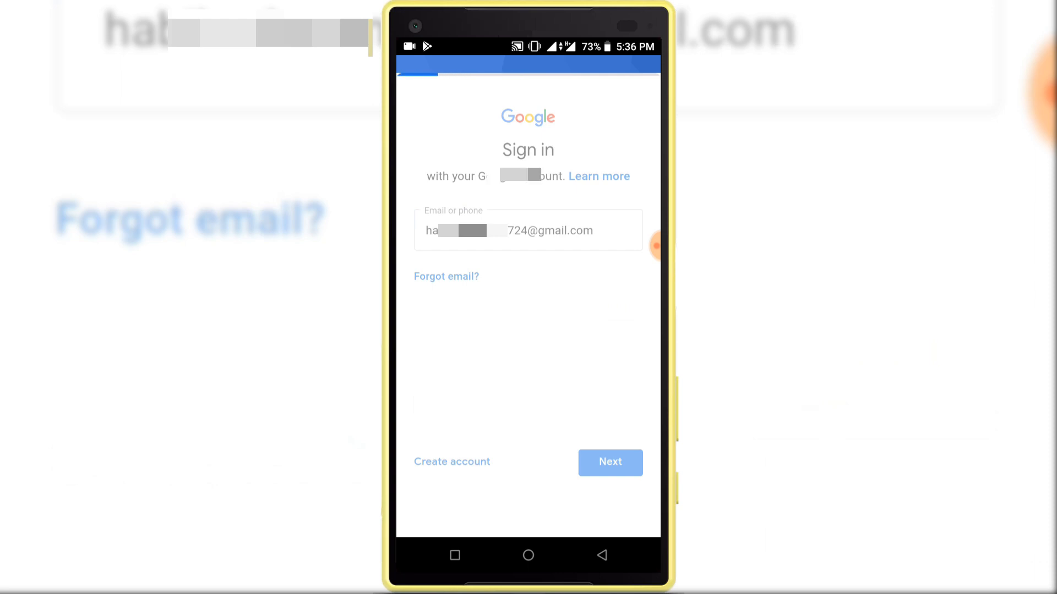
{"action": "left_click", "coordinate": [609, 462]}
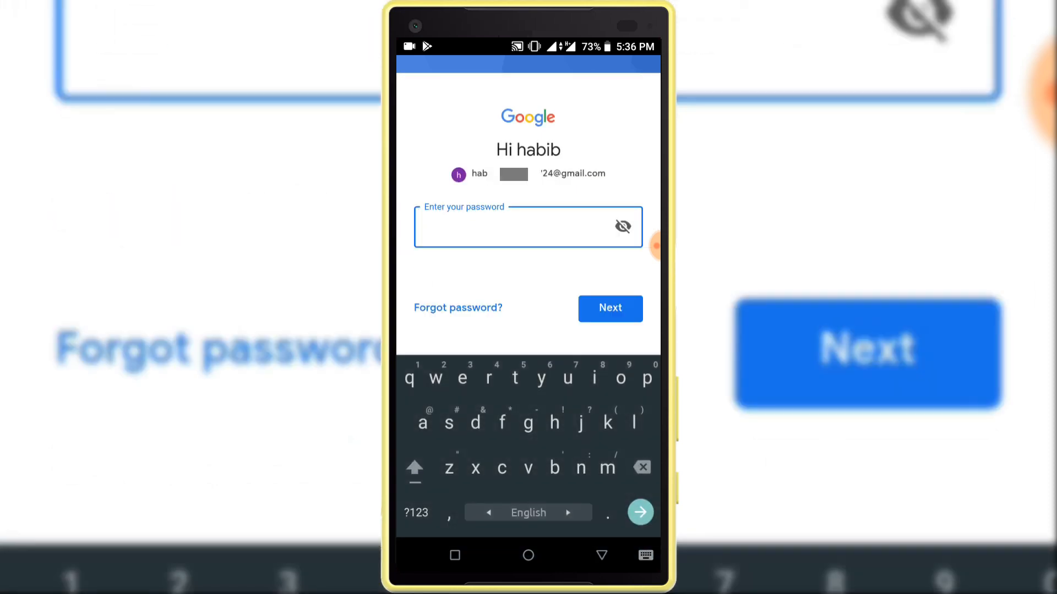
{"action": "left_click", "coordinate": [609, 308]}
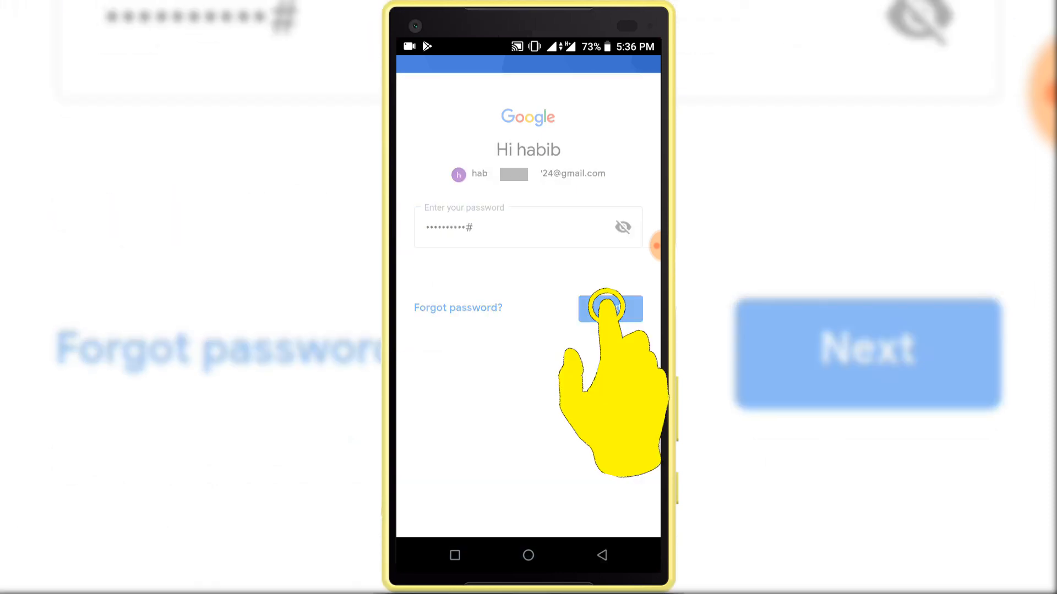
{"action": "left_click", "coordinate": [609, 308]}
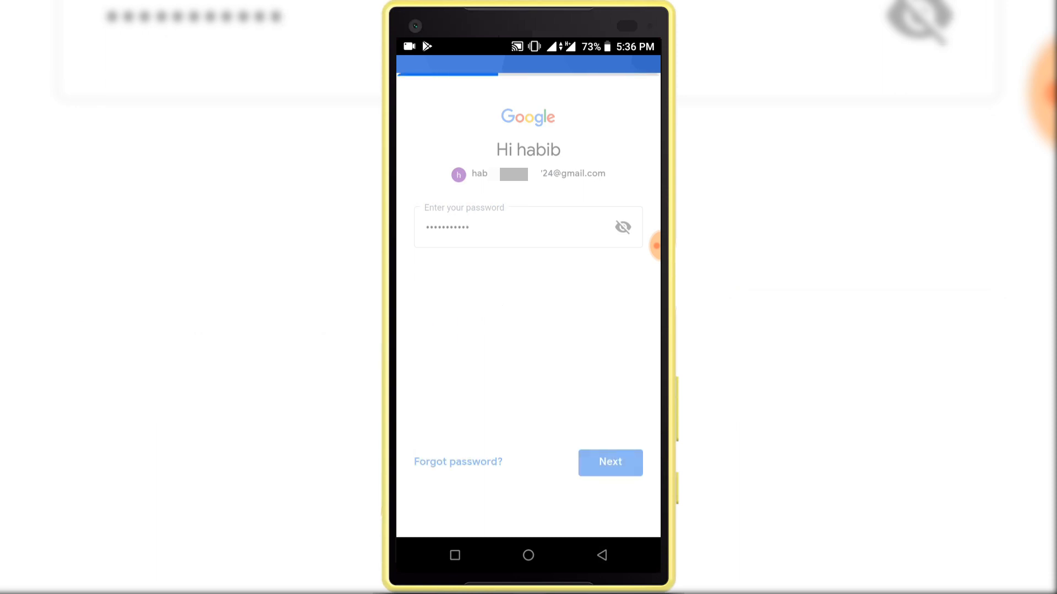
{"action": "left_click", "coordinate": [607, 462]}
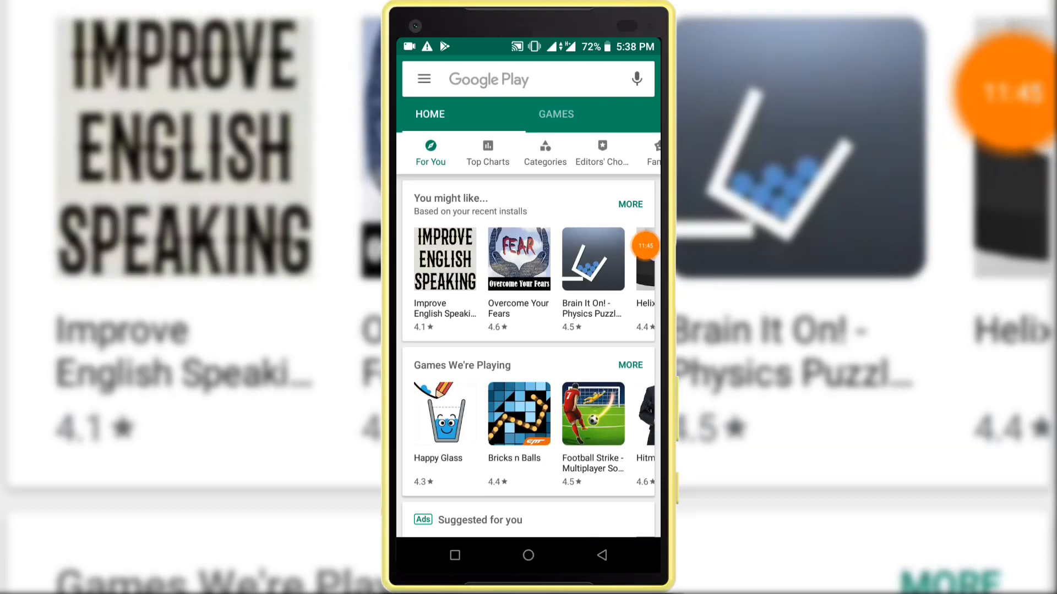
Step: Select the newly added second account from the side menu's account list
{"action": "left_click", "coordinate": [423, 79]}
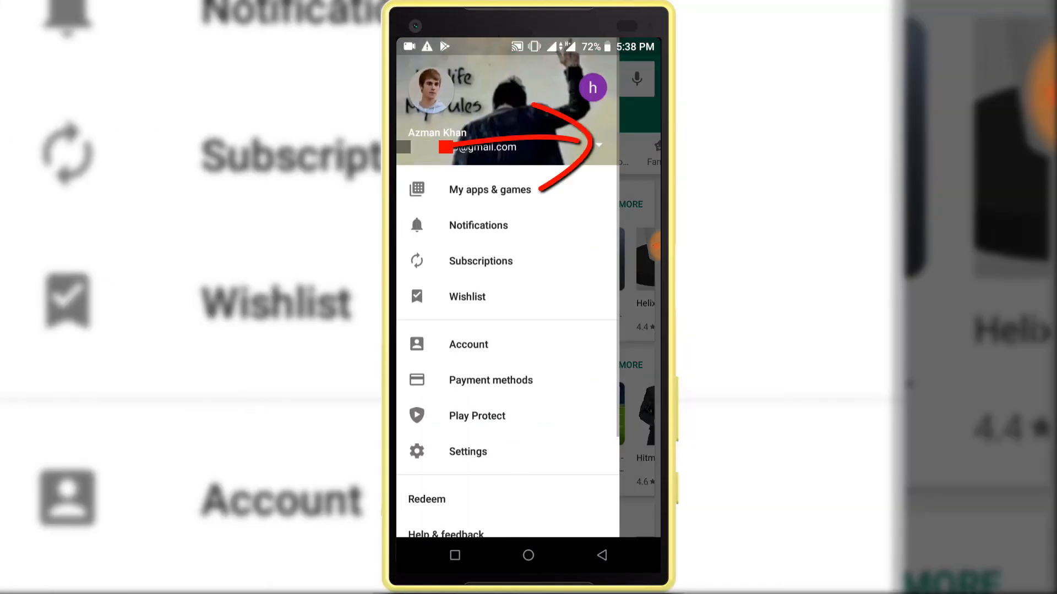
{"action": "left_click", "coordinate": [596, 145]}
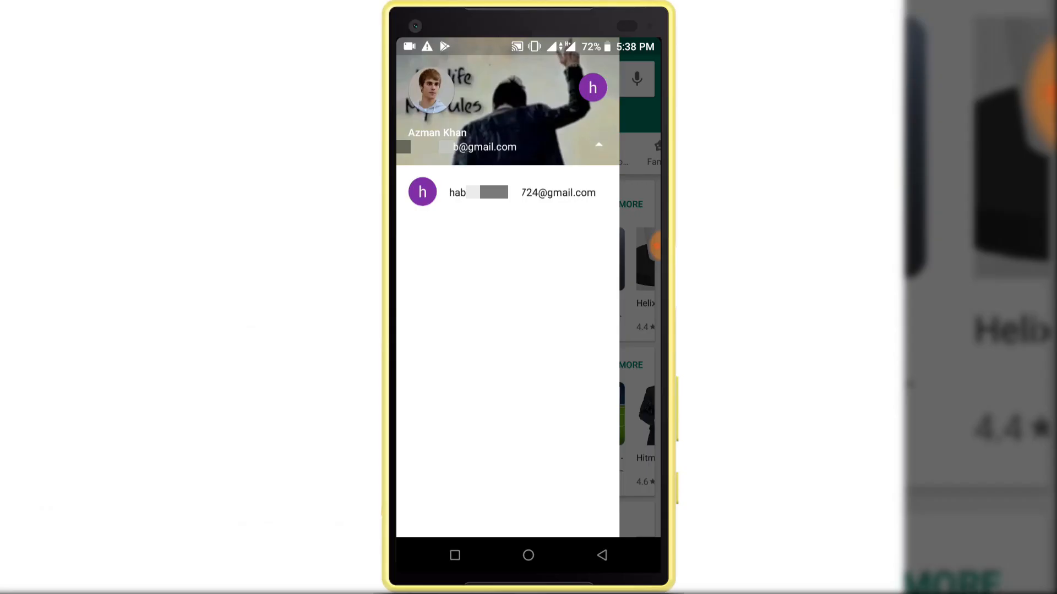
{"action": "left_click", "coordinate": [558, 192]}
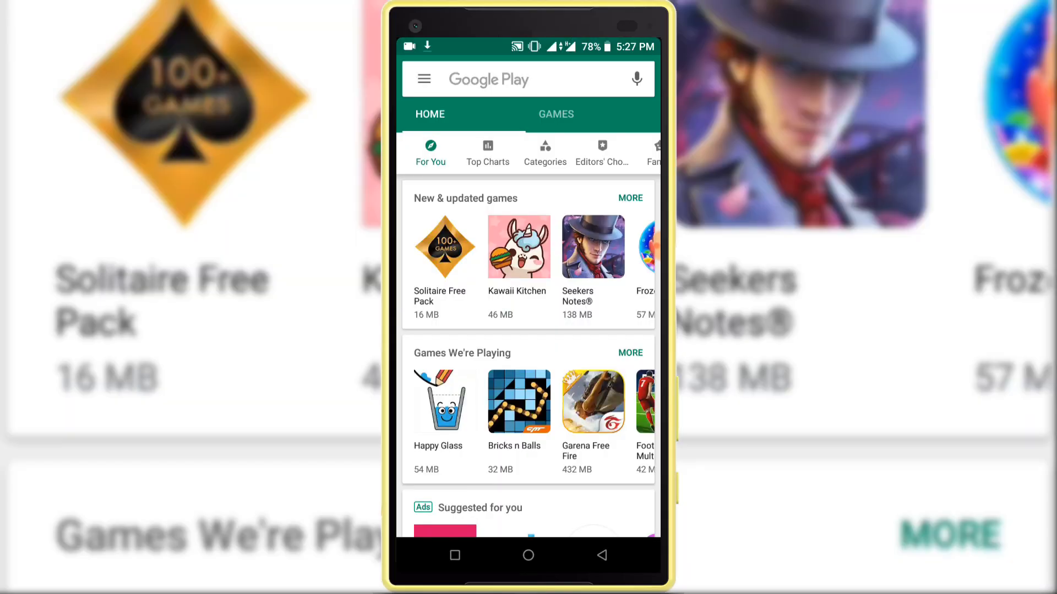
{"action": "left_click", "coordinate": [437, 402]}
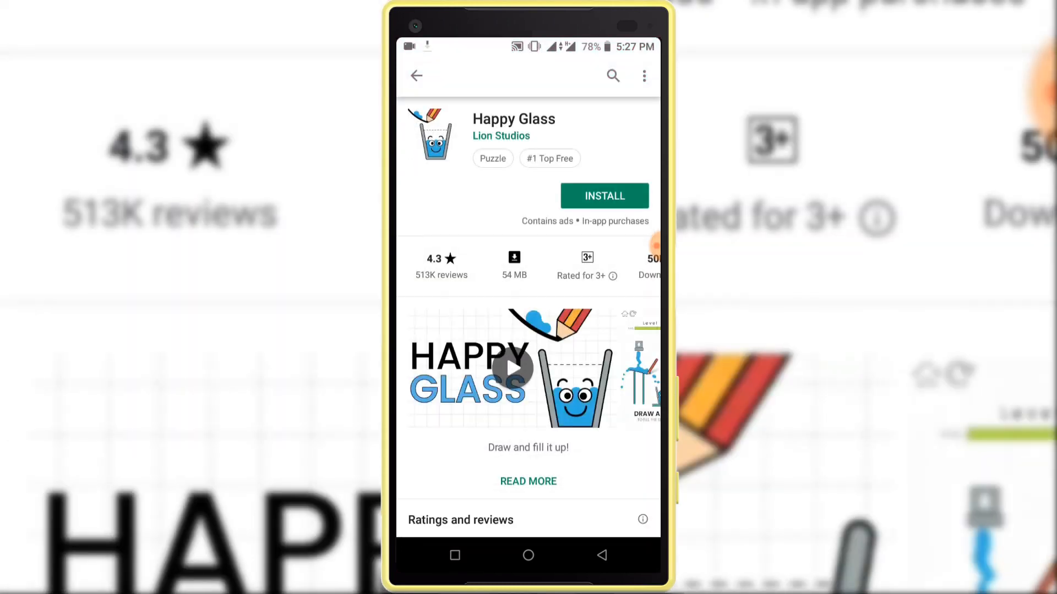
{"action": "left_click", "coordinate": [603, 196]}
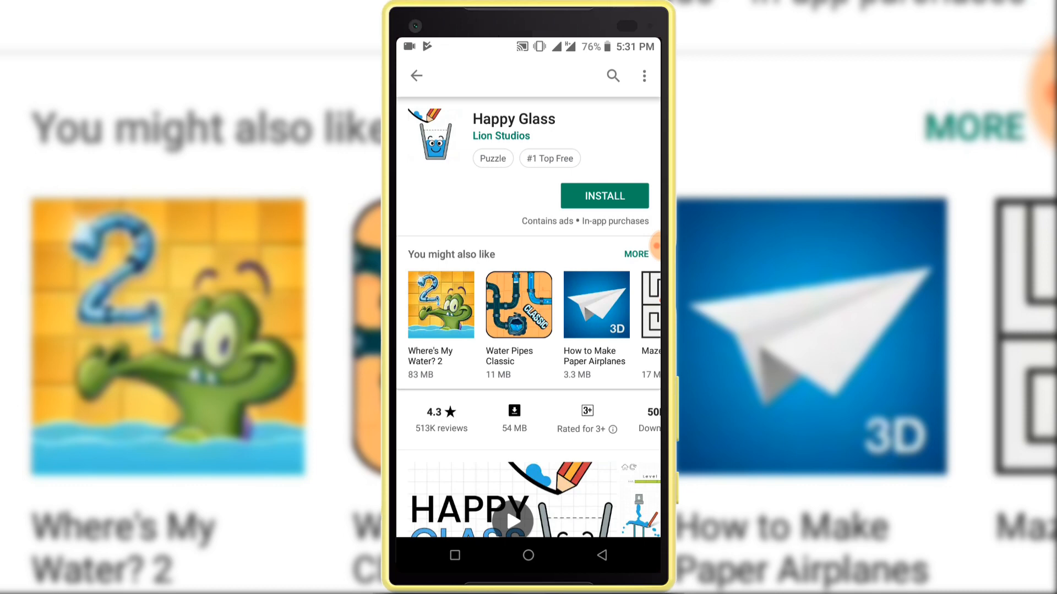
{"action": "left_click", "coordinate": [416, 76]}
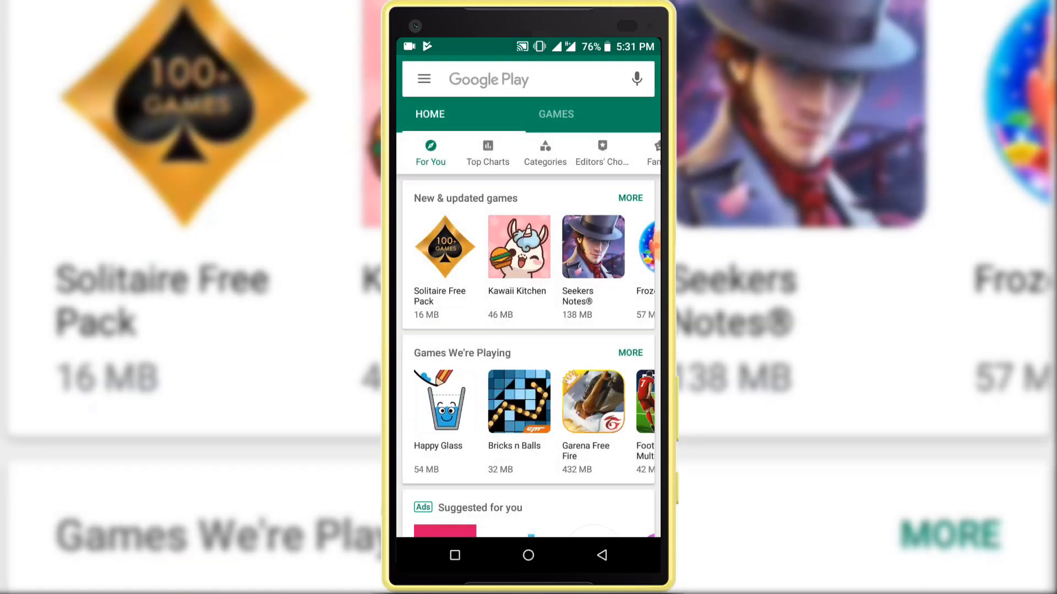